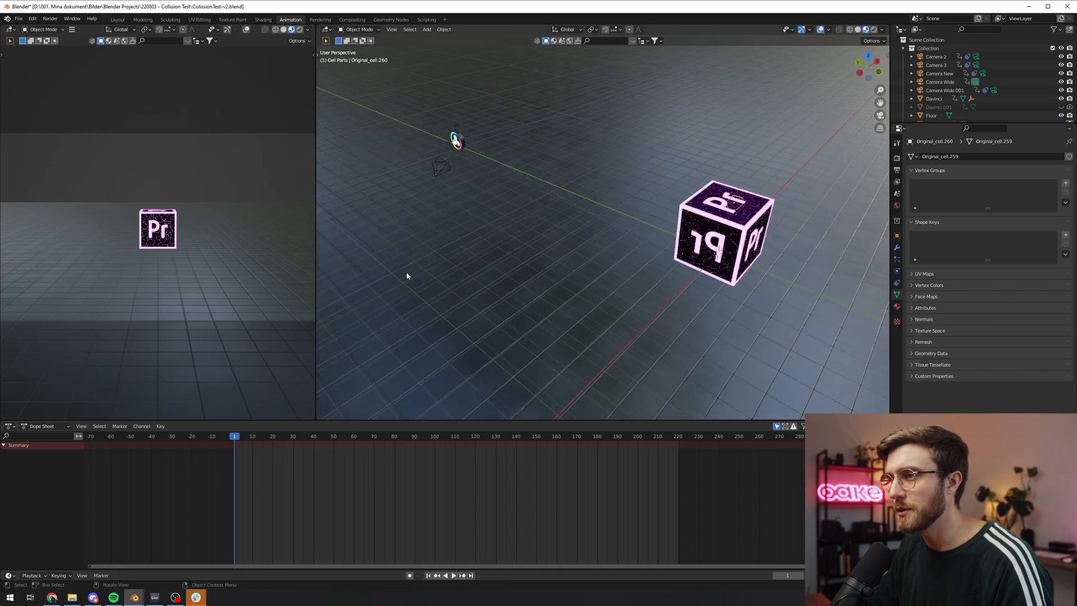
- Close the Collision Test project and start a new General file without the default cube
{"action": "left_click", "coordinate": [318, 436]}
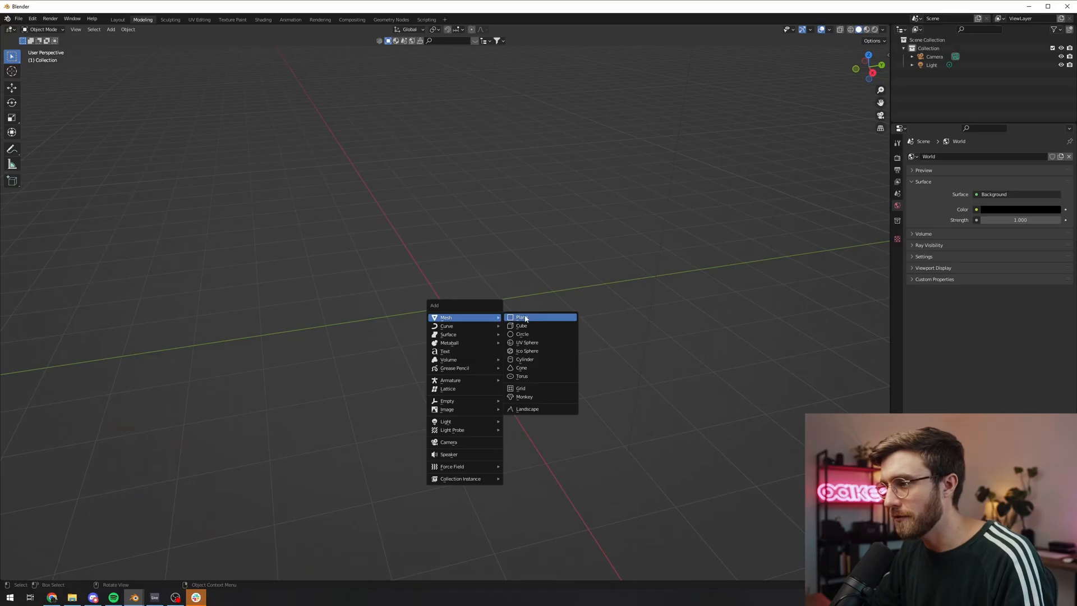
- Add a scaled-up floor plane and a cube scaled by 1.5, raised onto it
{"action": "left_click", "coordinate": [523, 317]}
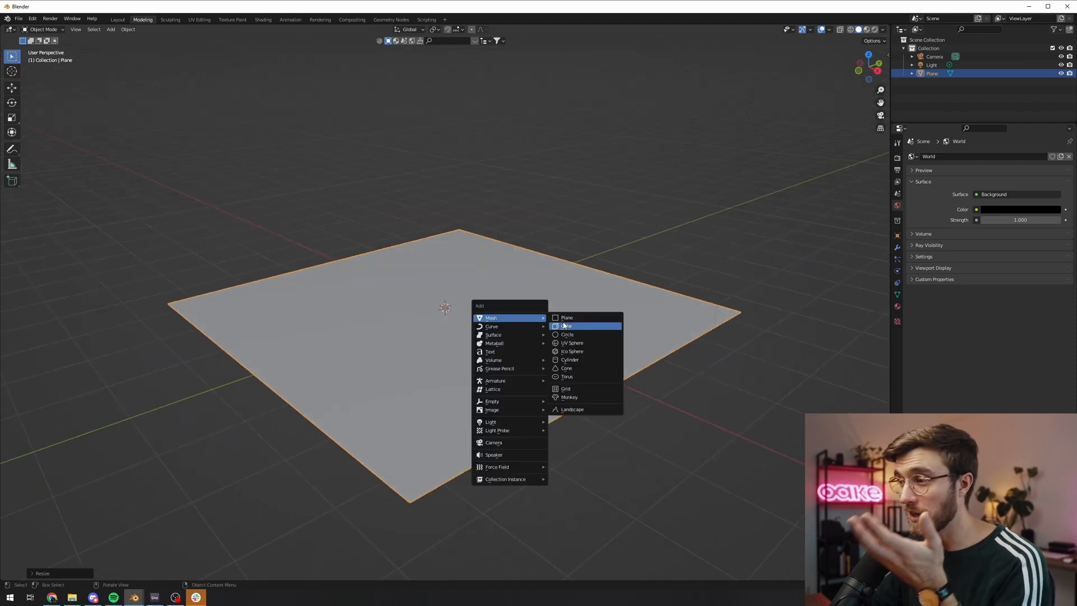
{"action": "left_click", "coordinate": [567, 326]}
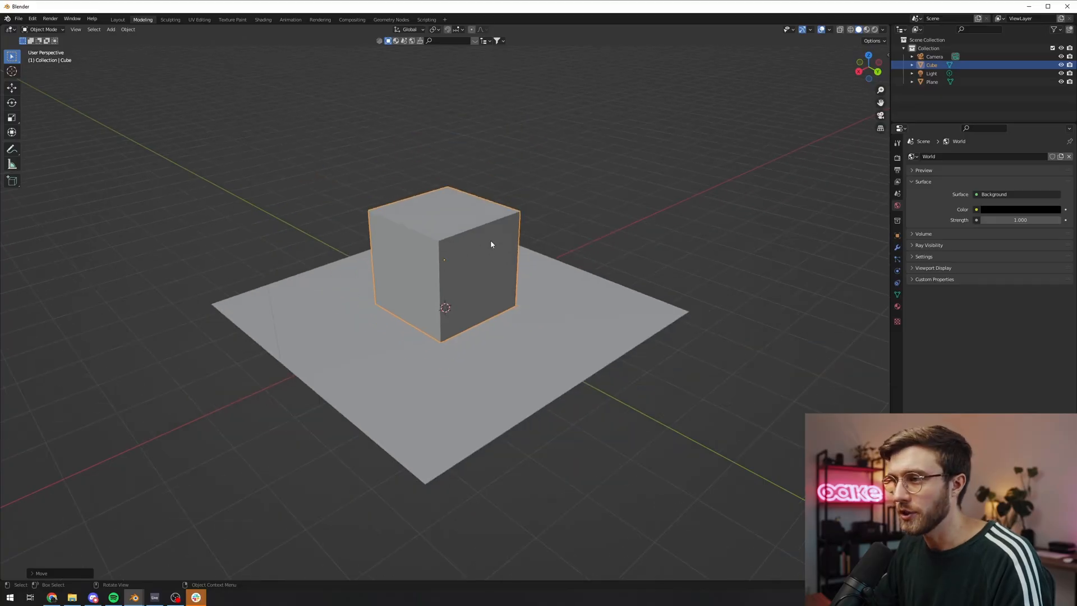
{"action": "scroll", "scroll_direction": "down", "scroll_amount": 3}
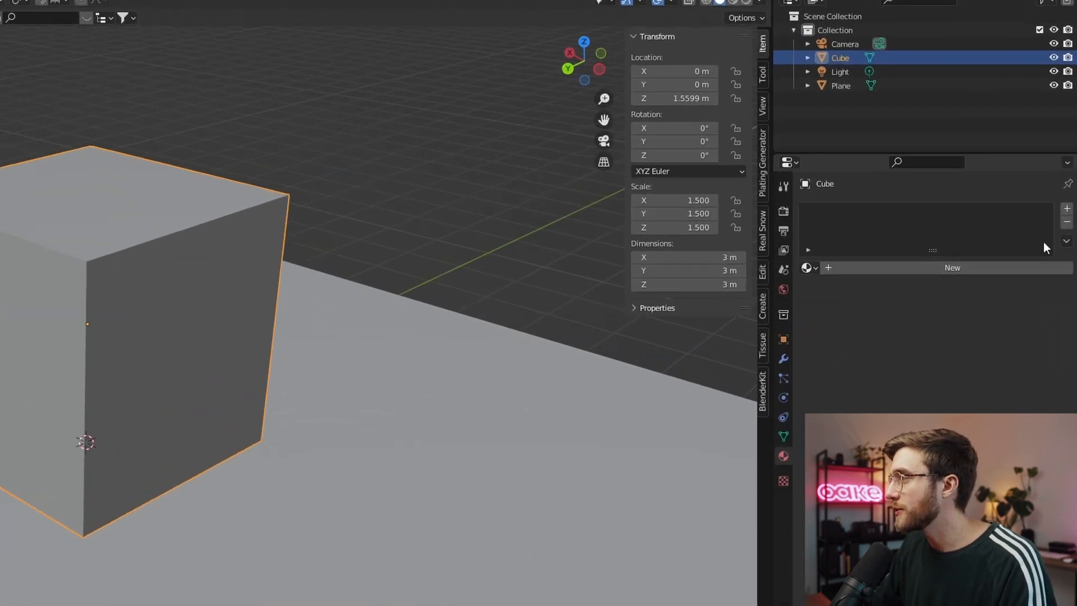
- Create an Inside material and an Outside slot, and set Inside's base colour to black
{"action": "left_click", "coordinate": [952, 268]}
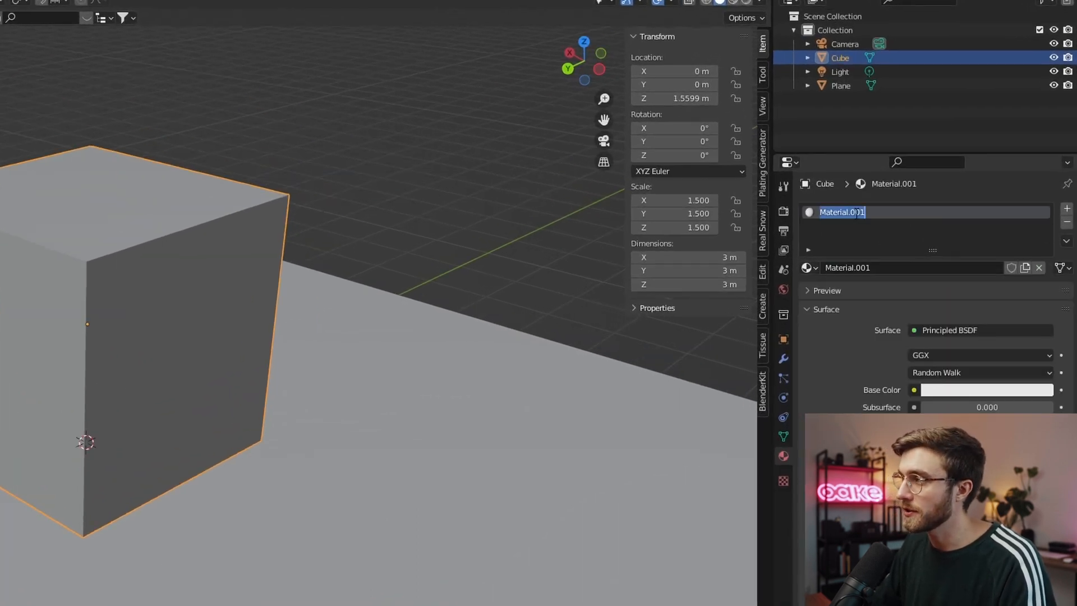
{"action": "type", "text": "Inside"}
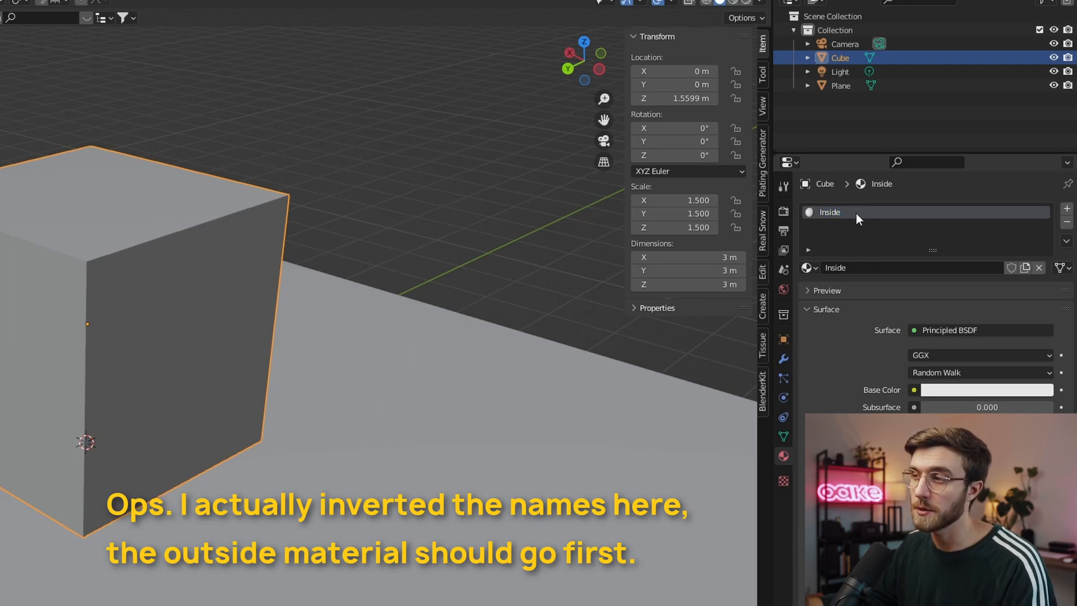
{"action": "left_click", "coordinate": [1066, 209]}
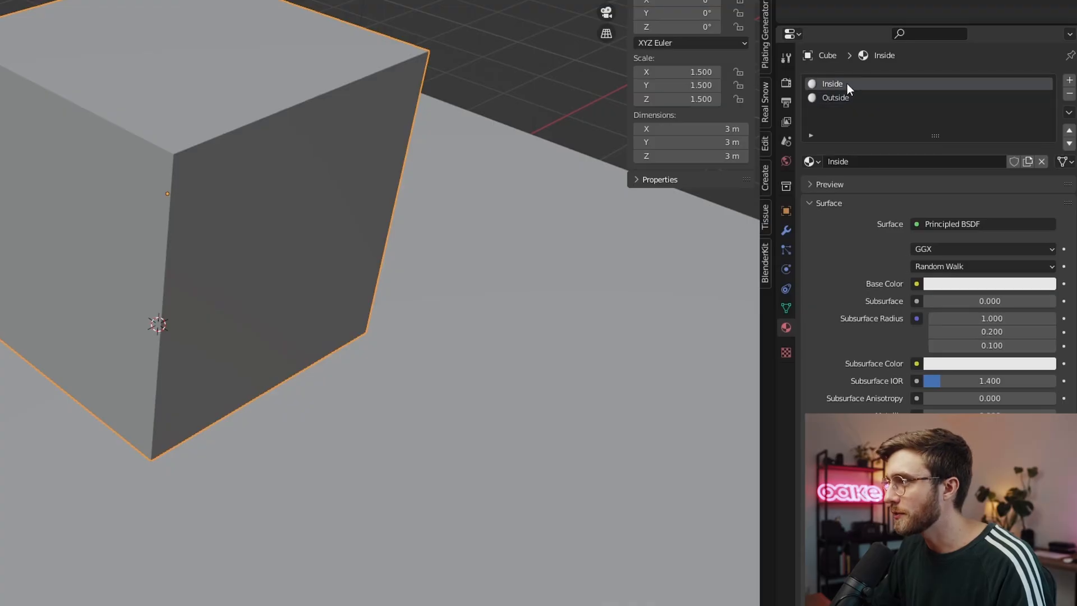
{"action": "mouse_move", "coordinate": [830, 103]}
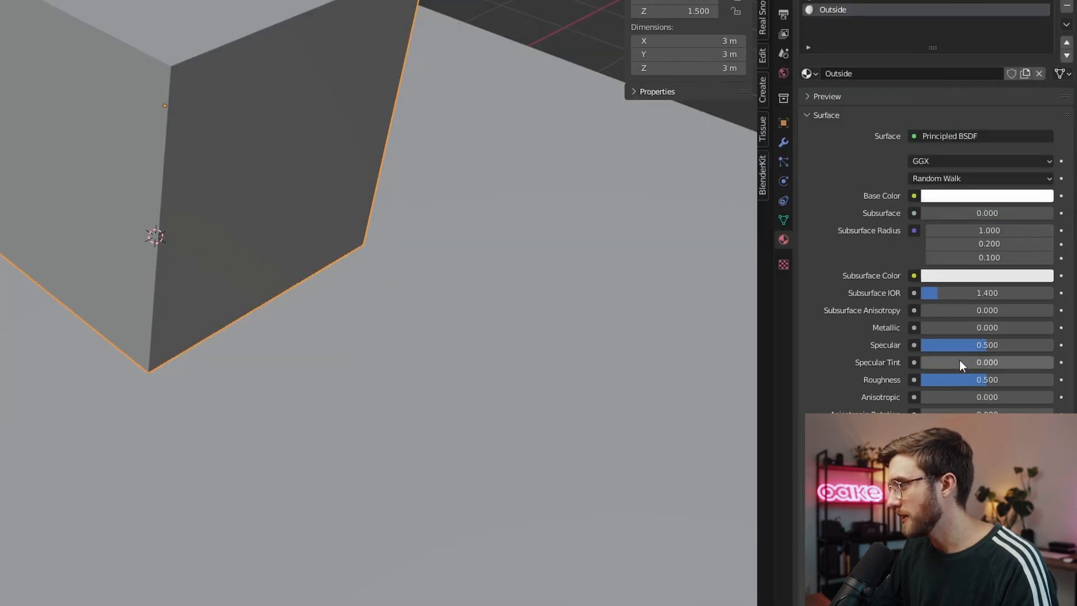
{"action": "left_click_drag", "start_coordinate": [989, 379], "coordinate": [942, 379]}
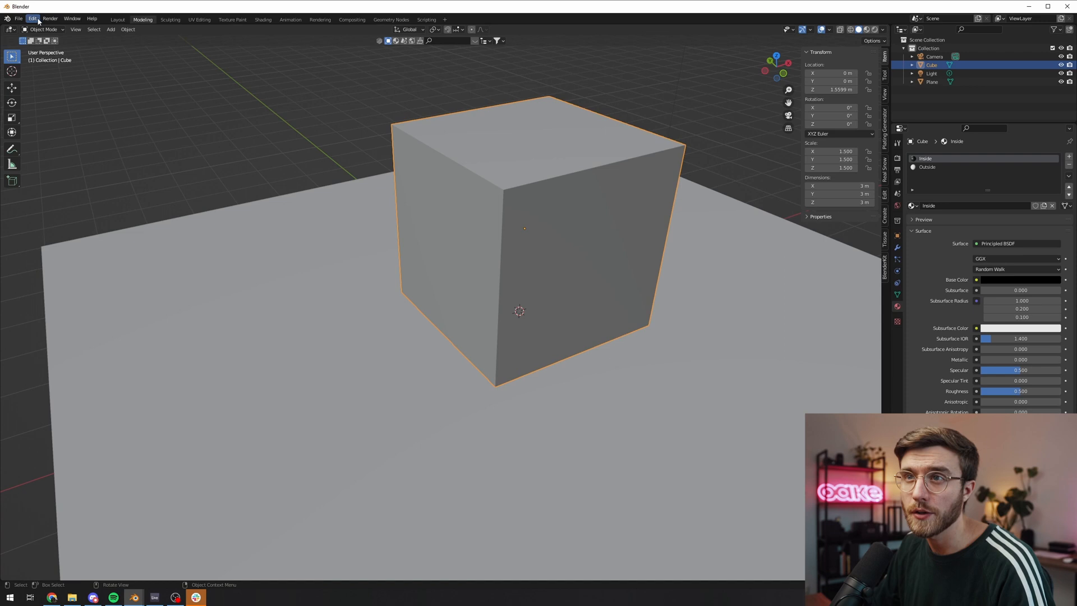
- Find and enable Object: Cell Fracture in the Preferences add-ons, then close Preferences
{"action": "left_click", "coordinate": [36, 19]}
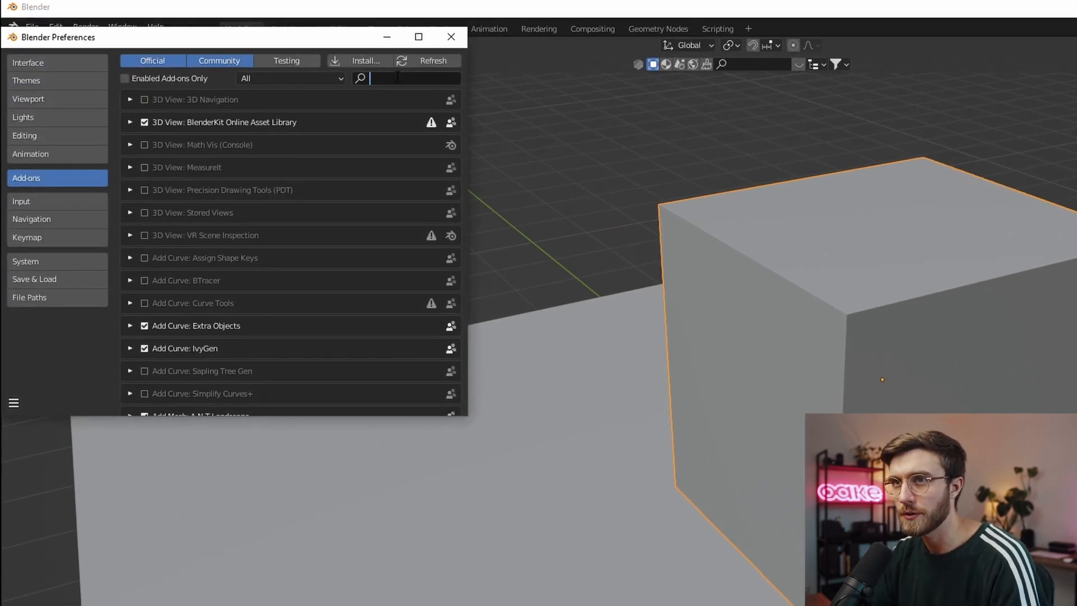
{"action": "type", "text": "cell fra"}
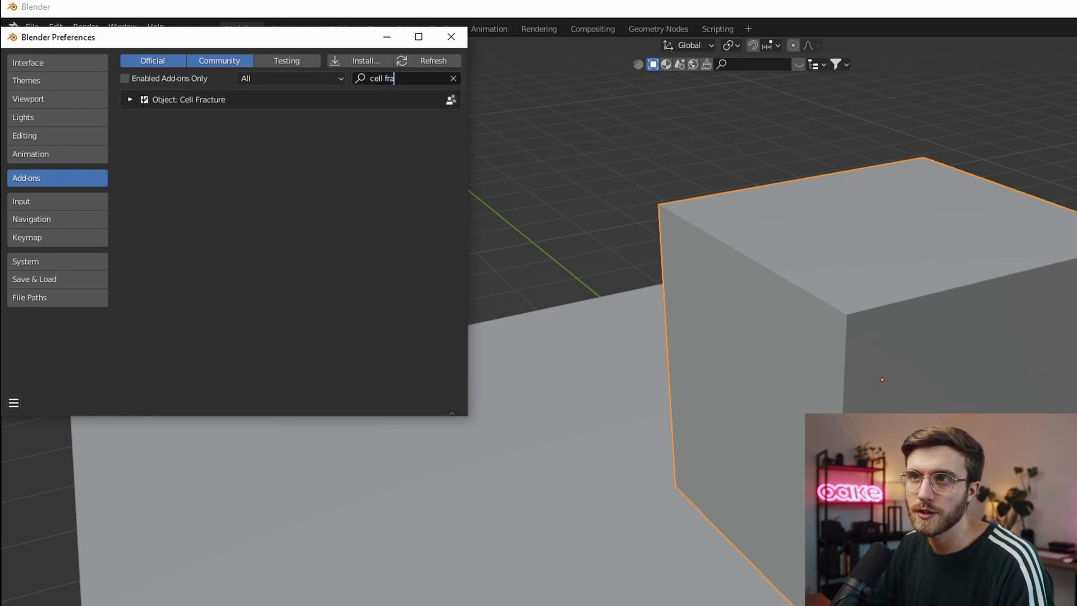
{"action": "left_click", "coordinate": [450, 35]}
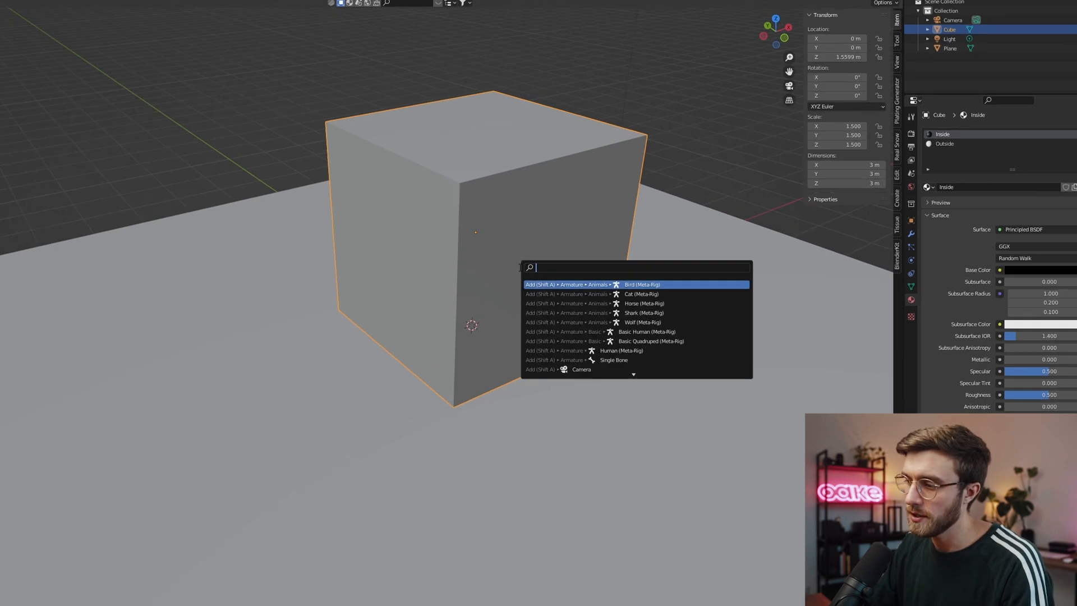
- Run Cell Fracture with Point Source Own Verts, Material 1 and Noise 0.06
{"action": "type", "text": "cell fractur"}
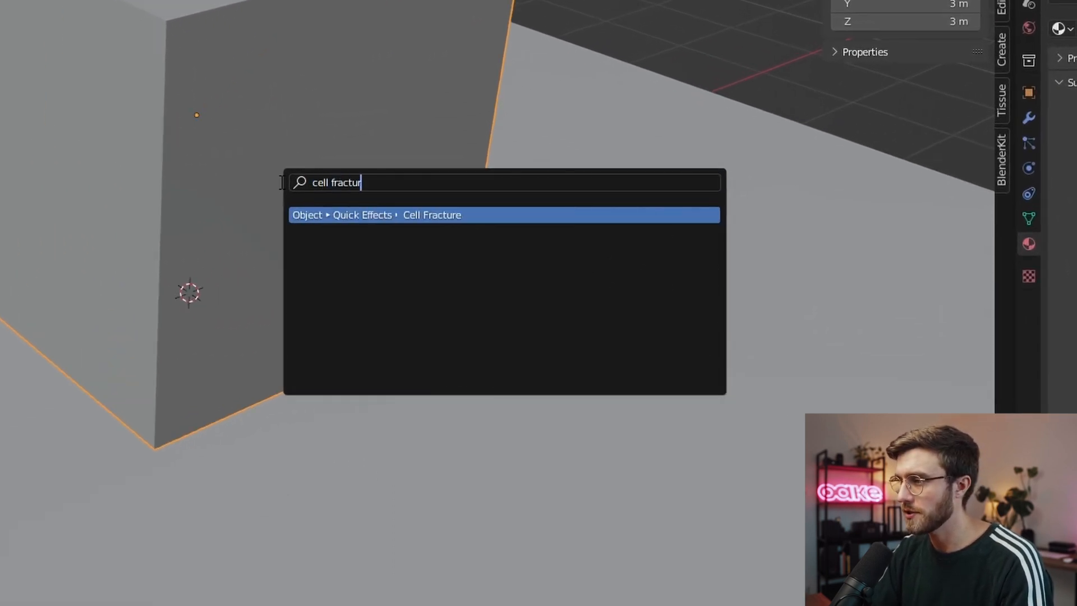
{"action": "type", "text": "e"}
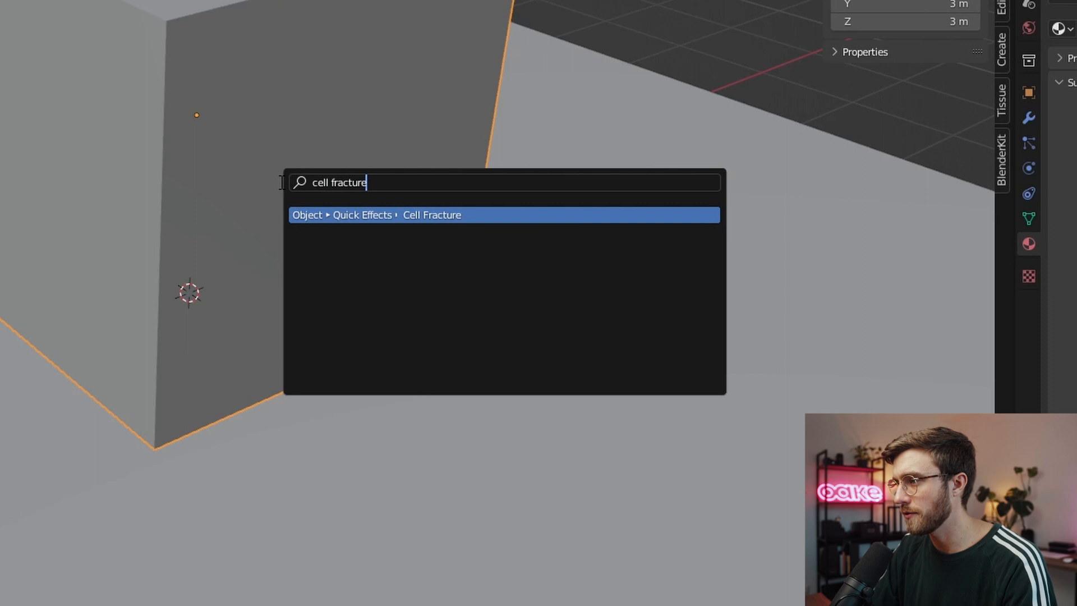
{"action": "left_click", "coordinate": [432, 214]}
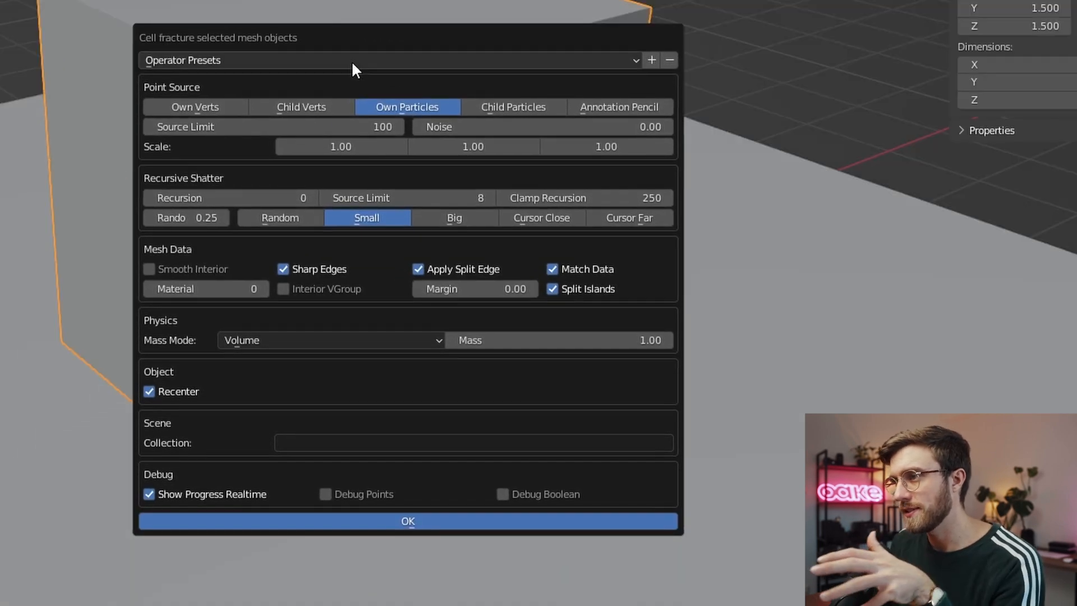
{"action": "mouse_move", "coordinate": [308, 83]}
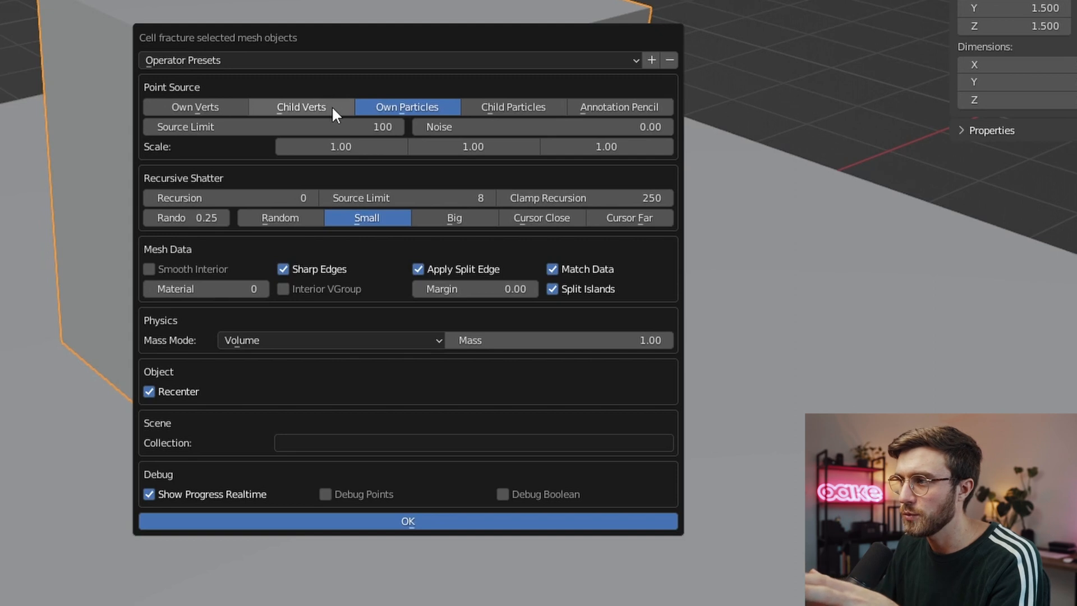
{"action": "left_click", "coordinate": [195, 107]}
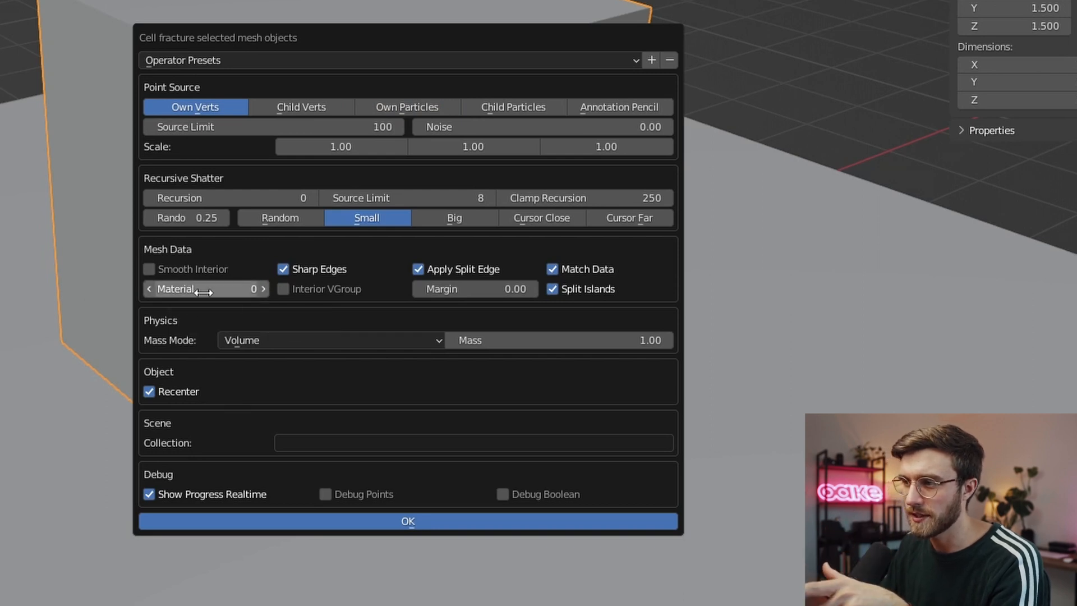
{"action": "left_click", "coordinate": [264, 289]}
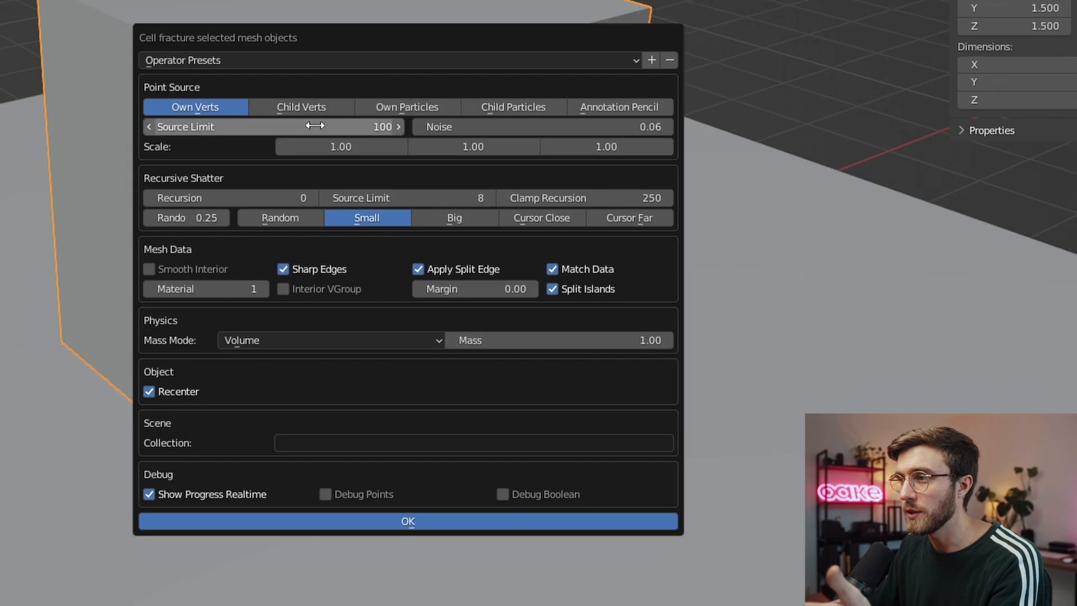
{"action": "mouse_move", "coordinate": [417, 150]}
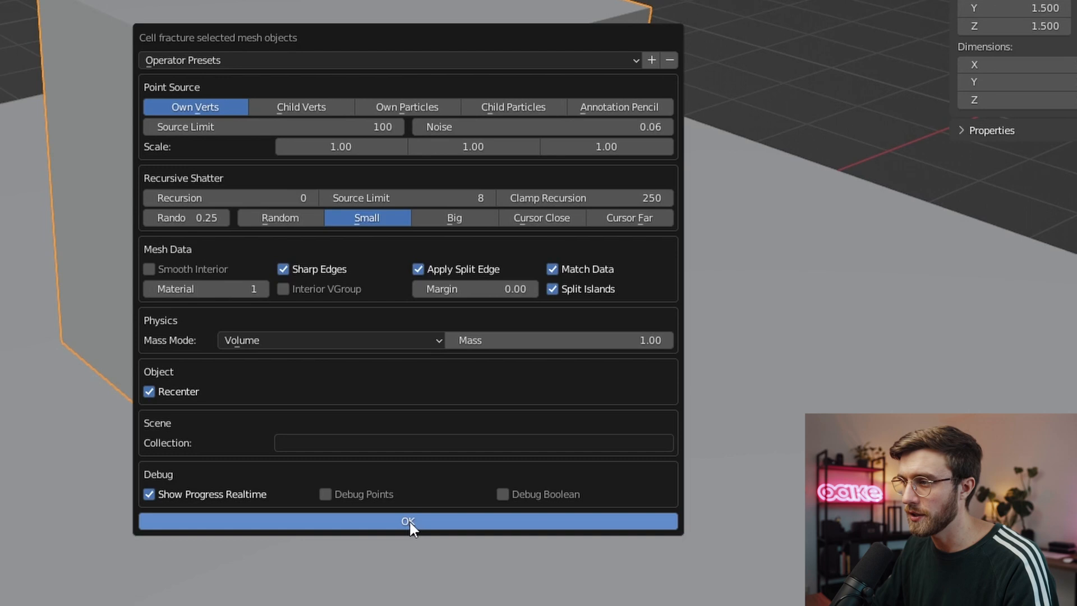
{"action": "left_click", "coordinate": [407, 521]}
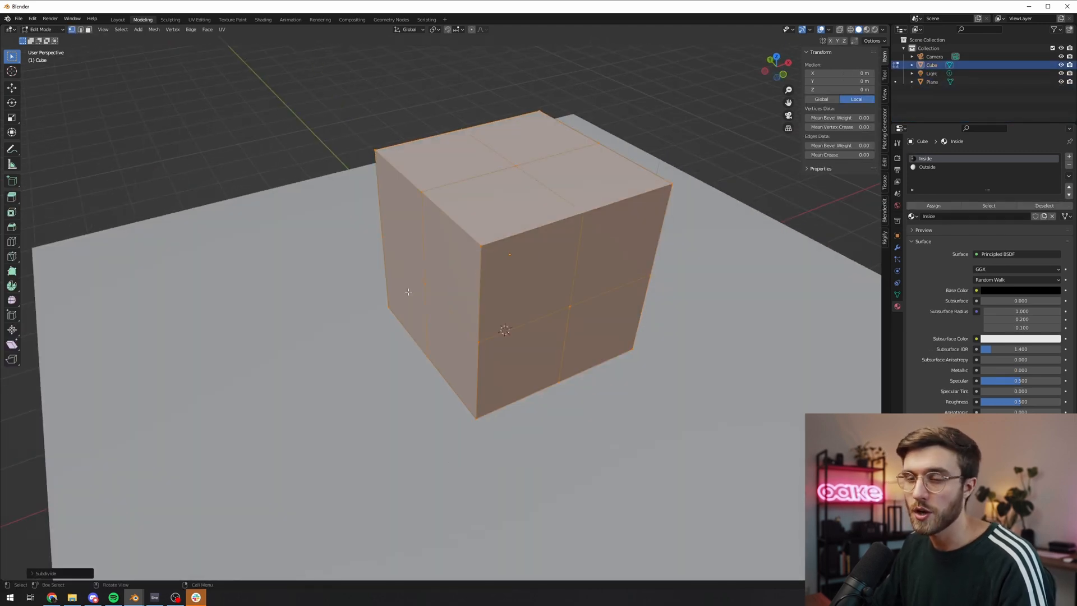
- Subdivide the cube in Edit Mode and rerun Cell Fracture into many Cube_cell pieces
{"action": "left_click", "coordinate": [43, 573]}
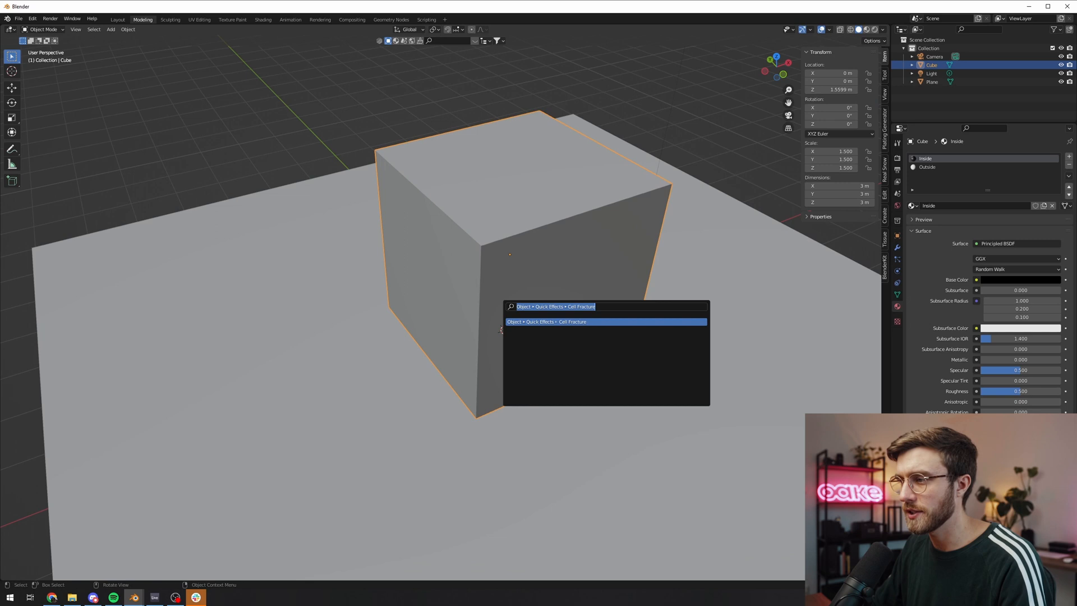
{"action": "left_click", "coordinate": [551, 321]}
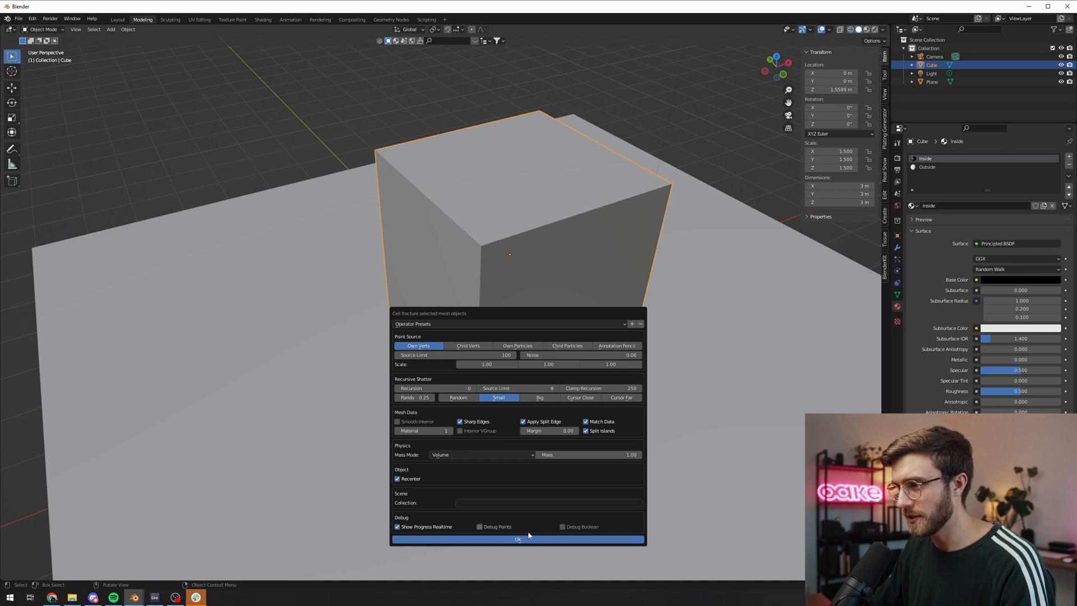
{"action": "left_click", "coordinate": [518, 539]}
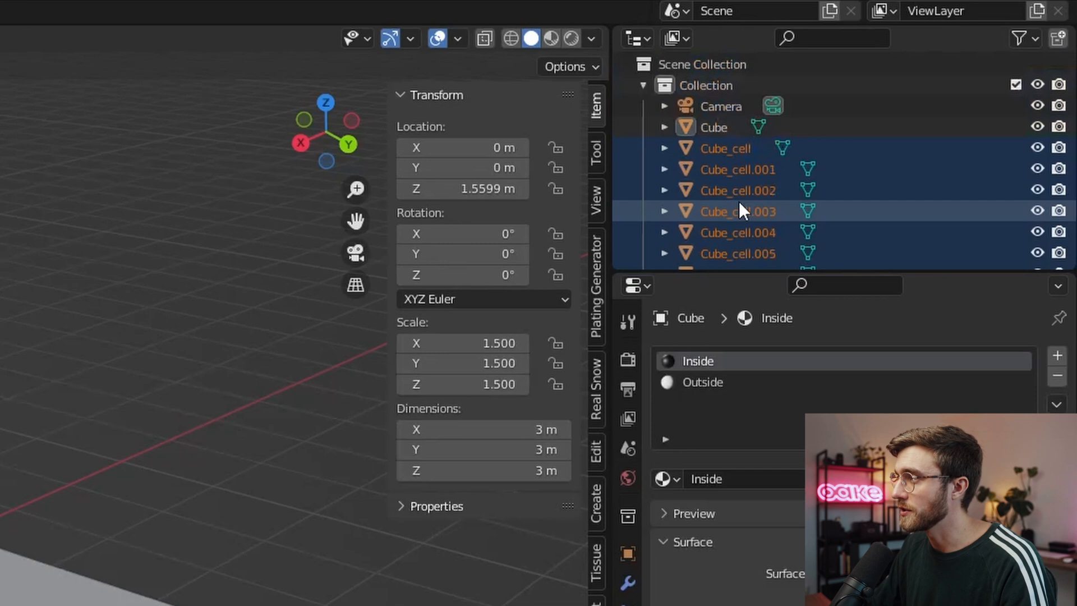
- Move the cells into a new Cell Parts collection and rename Cube to Original Cube
{"action": "right_click", "coordinate": [744, 211]}
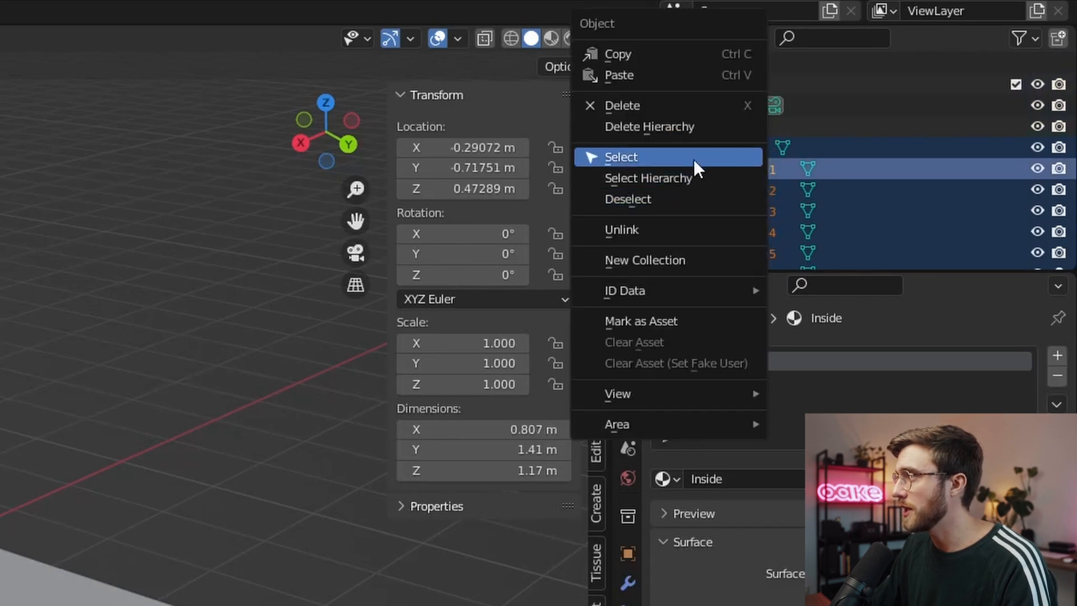
{"action": "left_click", "coordinate": [622, 157]}
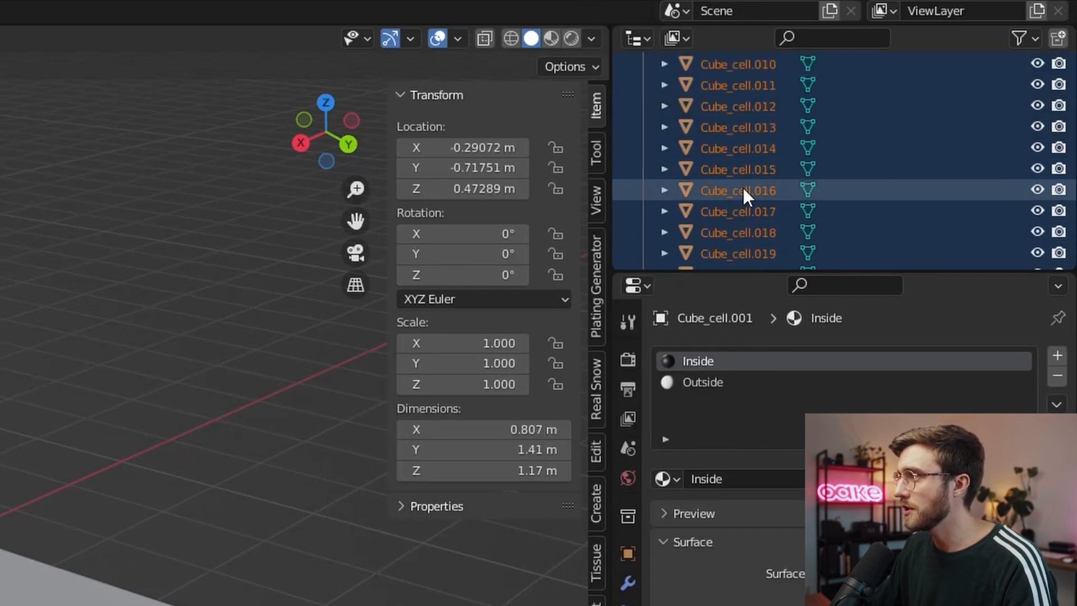
{"action": "scroll", "scroll_direction": "down", "scroll_amount": 3}
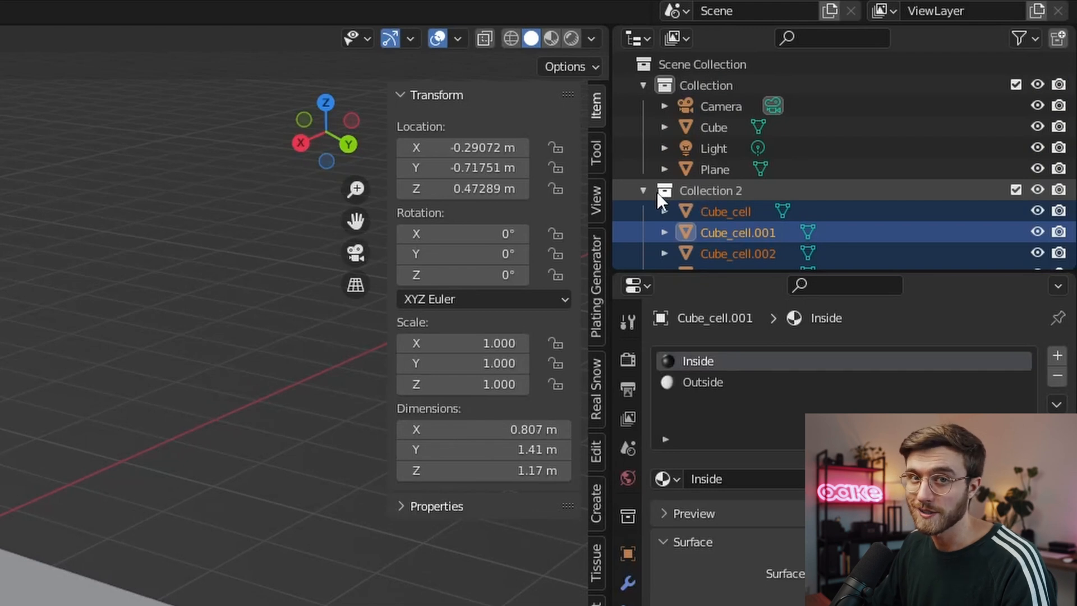
{"action": "left_click", "coordinate": [646, 191]}
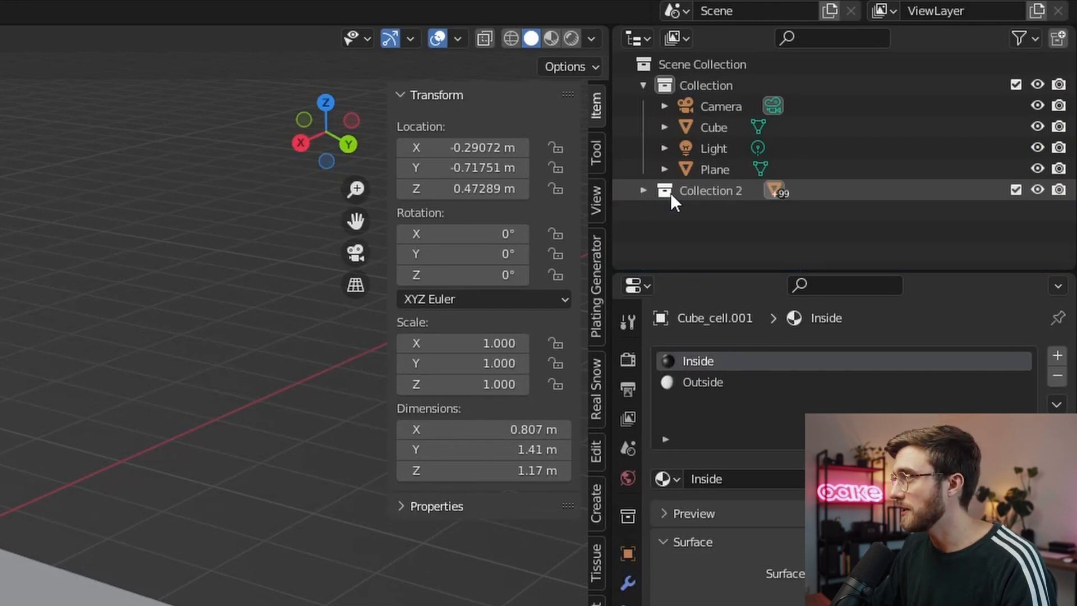
{"action": "double_click", "coordinate": [711, 190]}
{"action": "type", "text": "Cell Parts"}
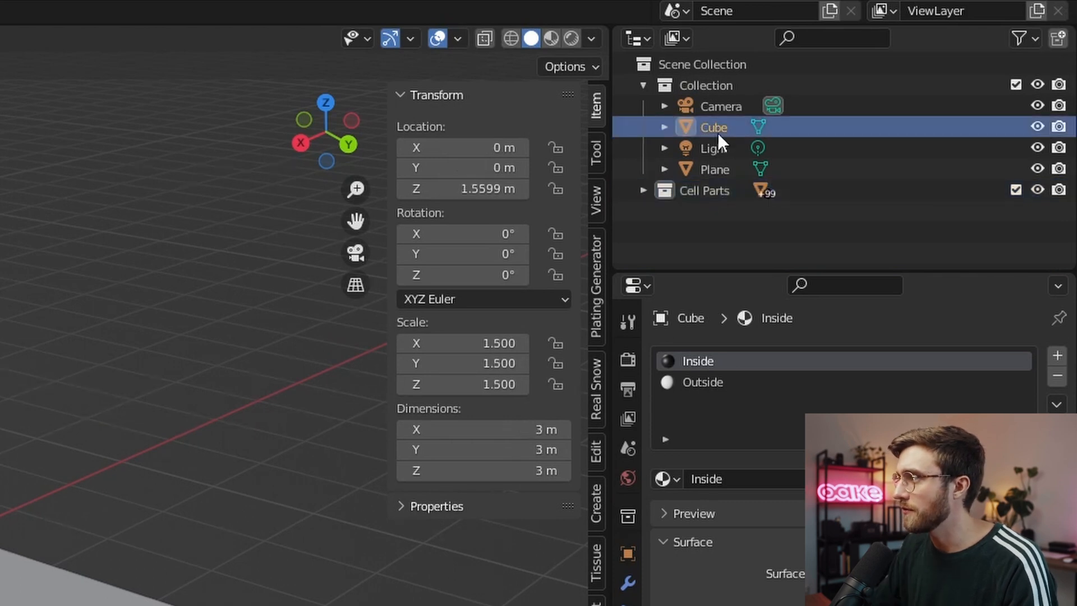
{"action": "double_click", "coordinate": [714, 128]}
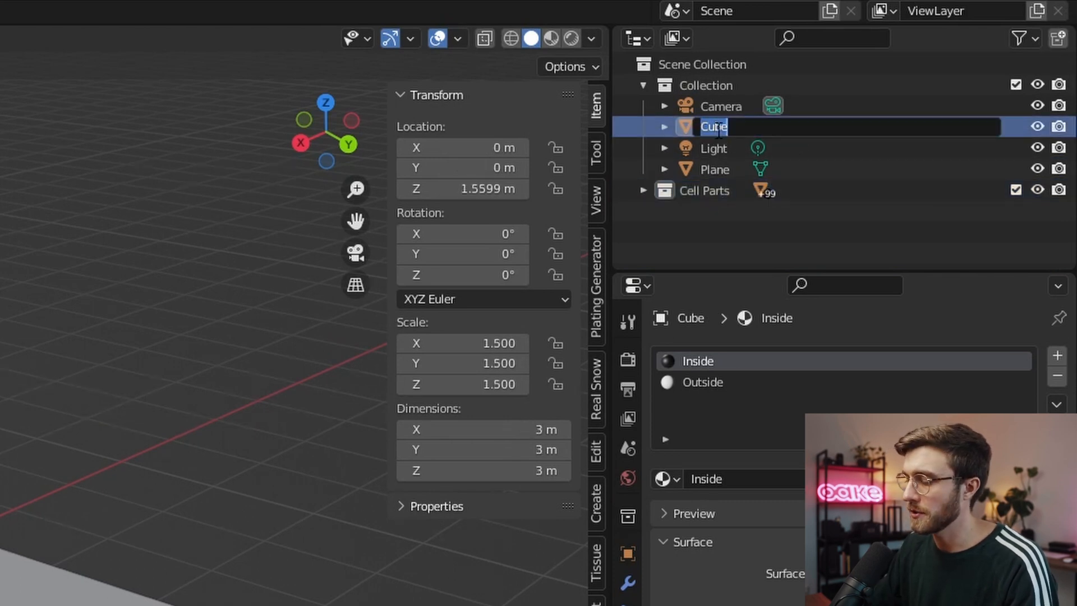
{"action": "type", "text": "Original Cube"}
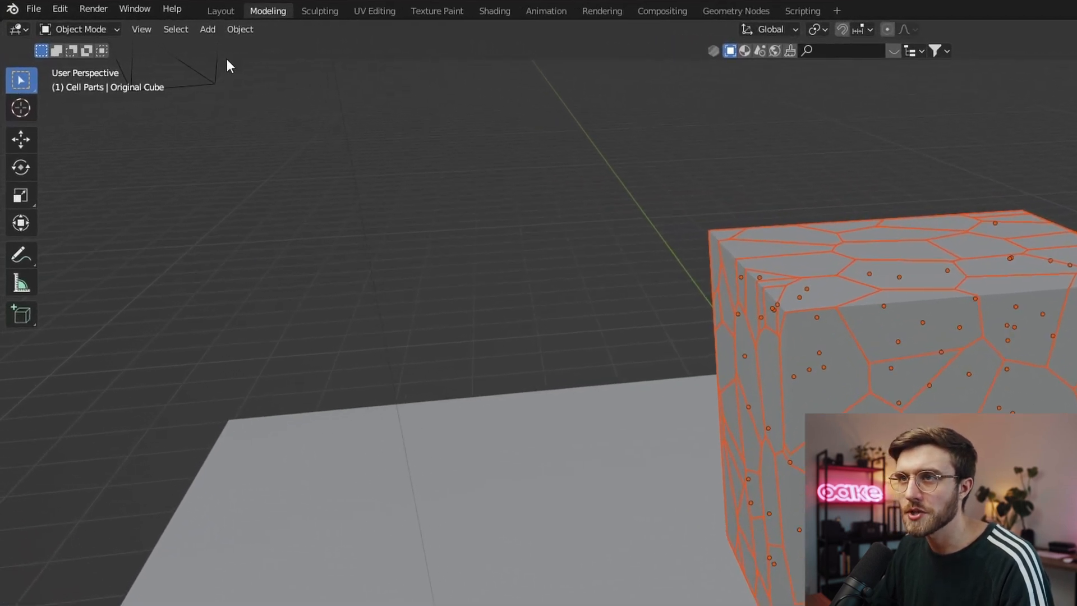
- Make the floor plane a passive rigid body
{"action": "left_click", "coordinate": [254, 29]}
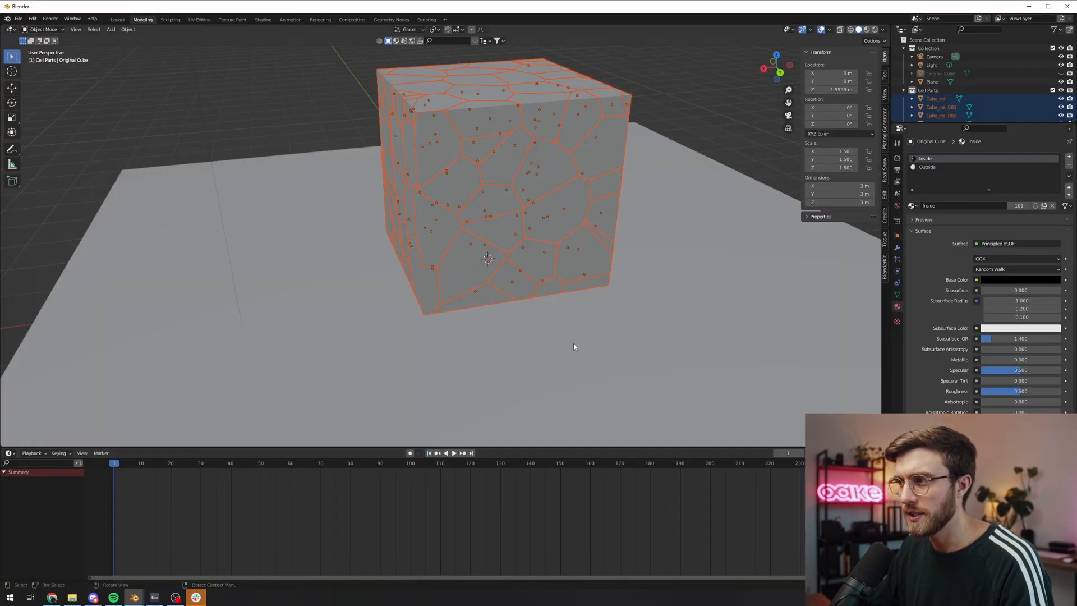
{"action": "left_click", "coordinate": [449, 454]}
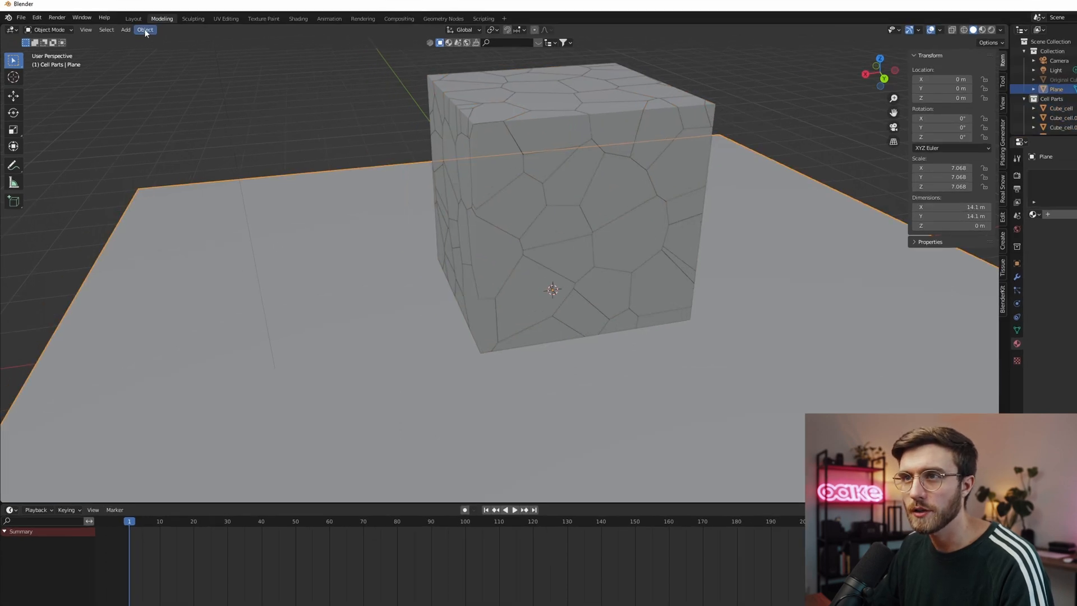
{"action": "left_click", "coordinate": [144, 30]}
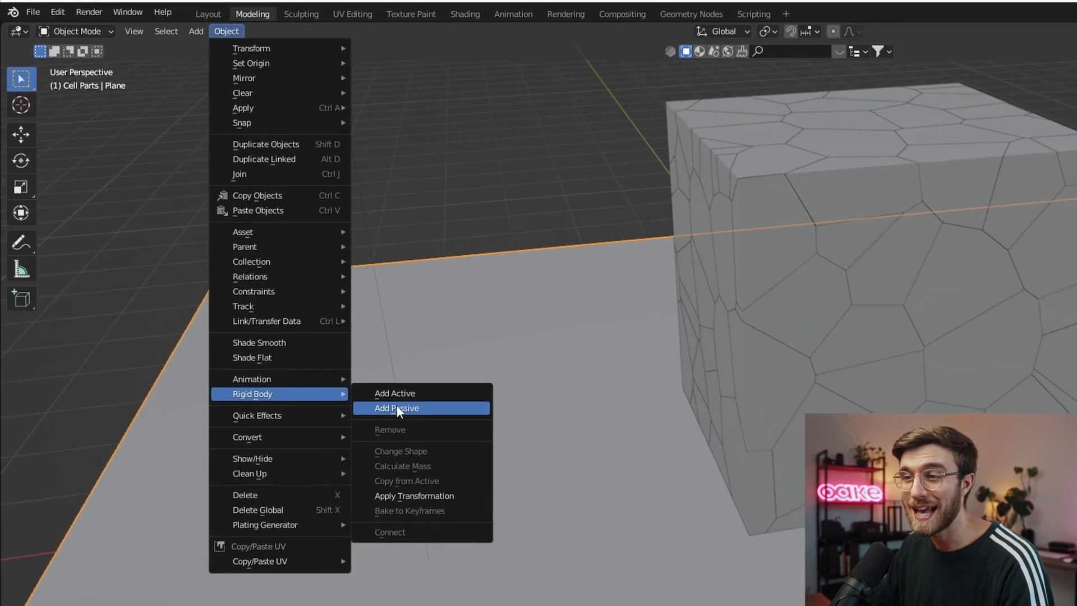
{"action": "left_click", "coordinate": [397, 408]}
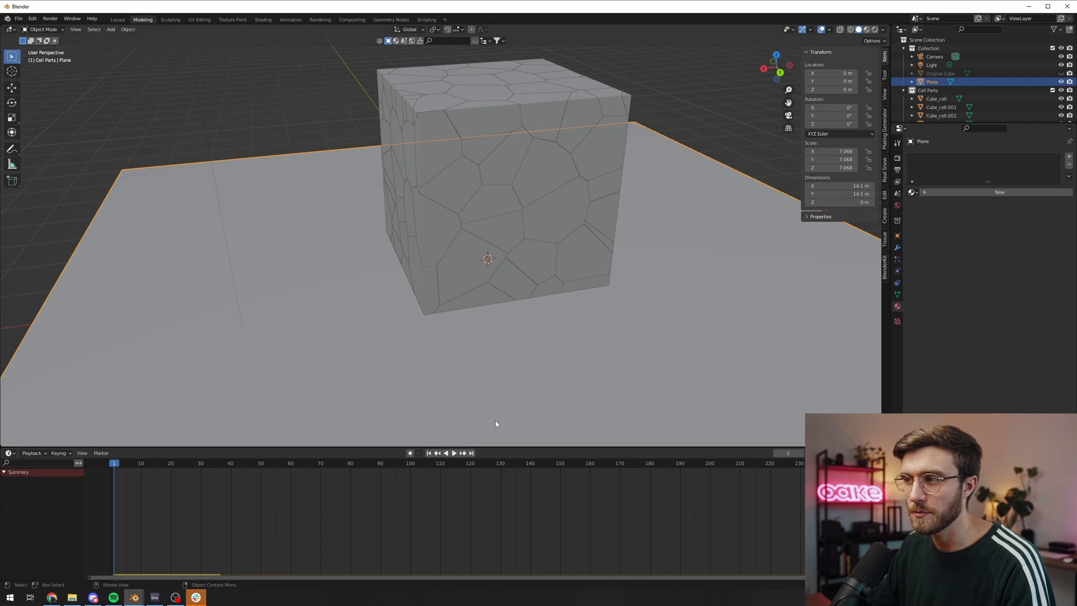
{"action": "left_click", "coordinate": [454, 453]}
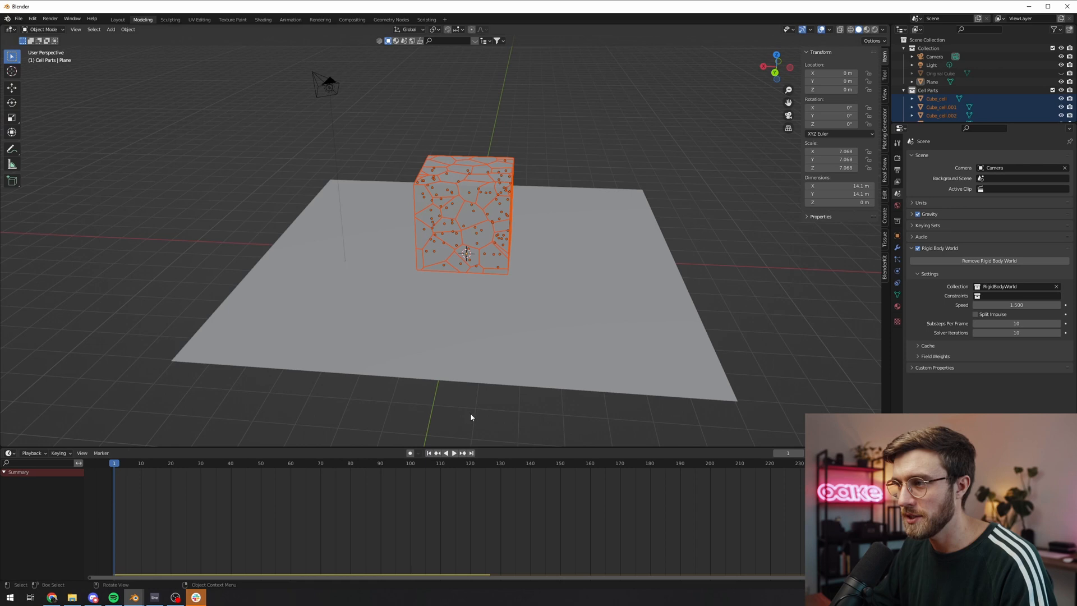
- Set Rigid Body World speed to 0.5, play the collapse, then reset the timeline
{"action": "left_click", "coordinate": [452, 453]}
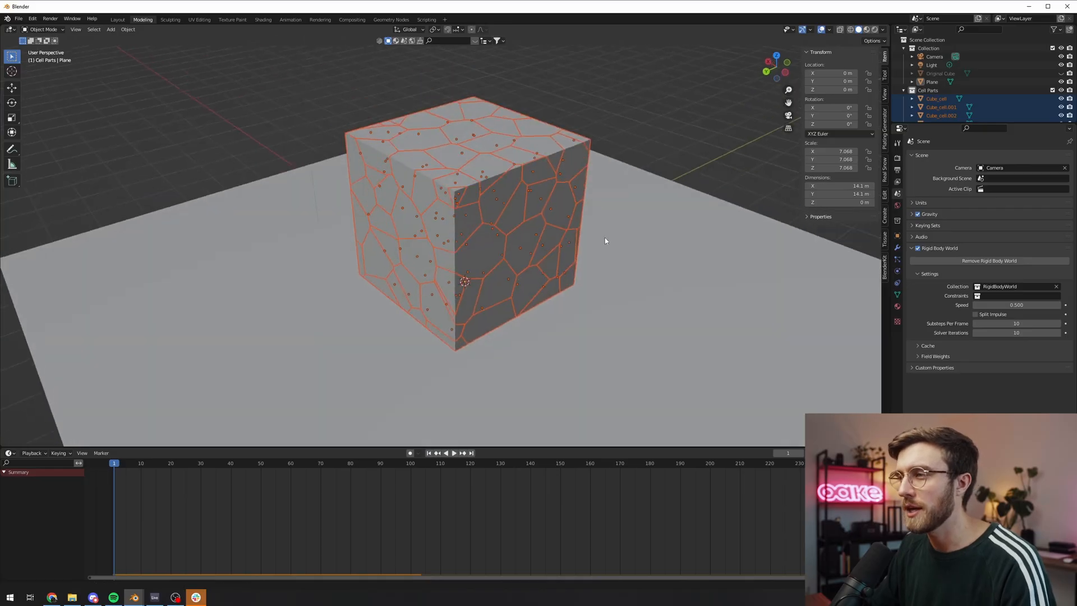
{"action": "left_click", "coordinate": [452, 453]}
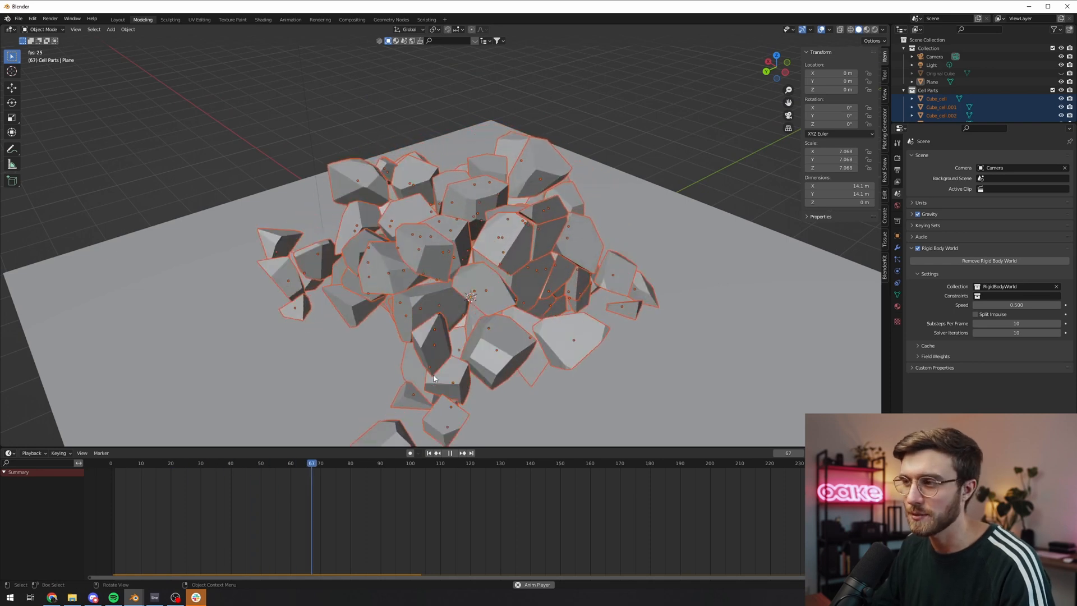
{"action": "left_click", "coordinate": [450, 453]}
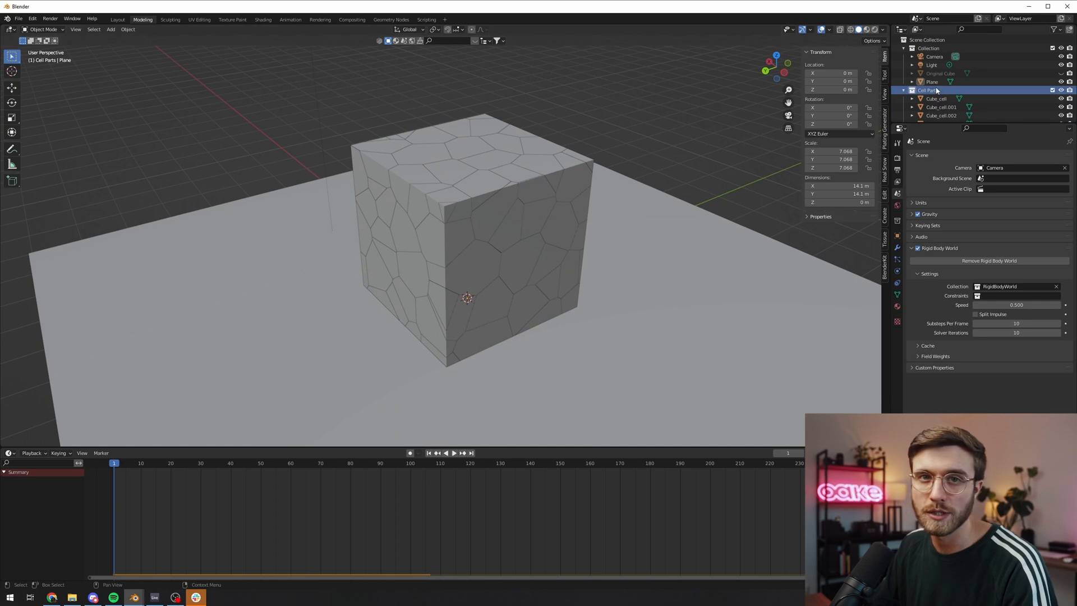
- Delete Cell Parts and re-fracture Original Cube with a higher Source Limit
{"action": "right_click", "coordinate": [937, 90]}
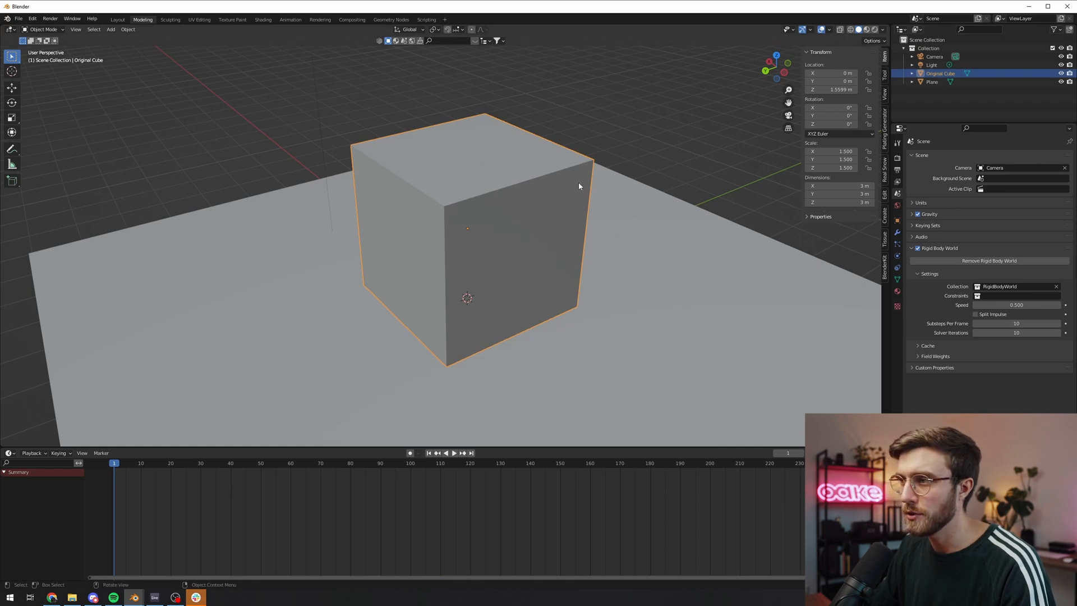
{"action": "key", "text": "F3"}
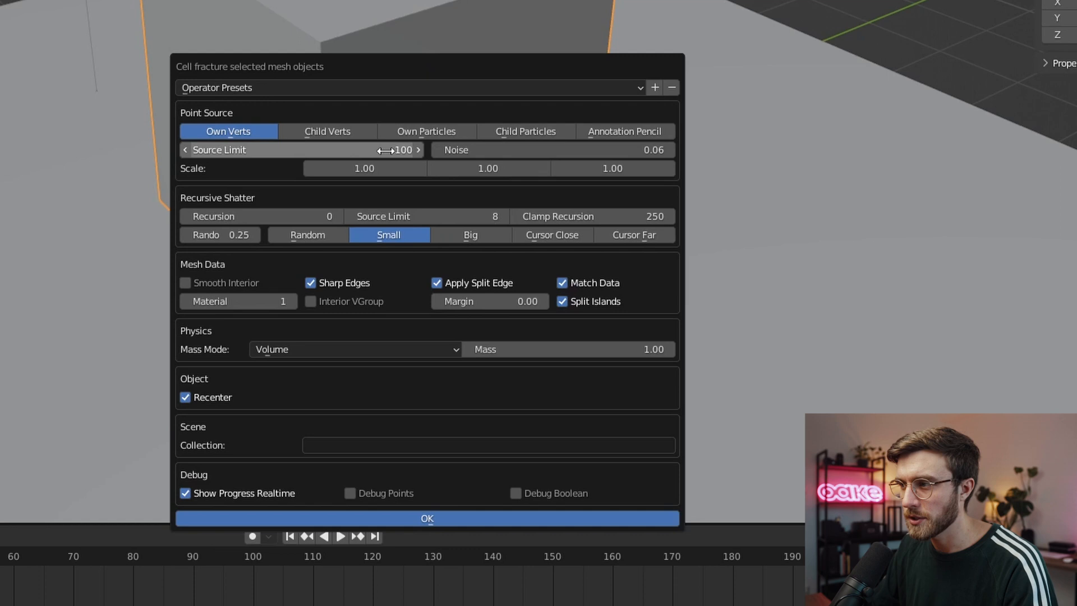
{"action": "mouse_move", "coordinate": [379, 151]}
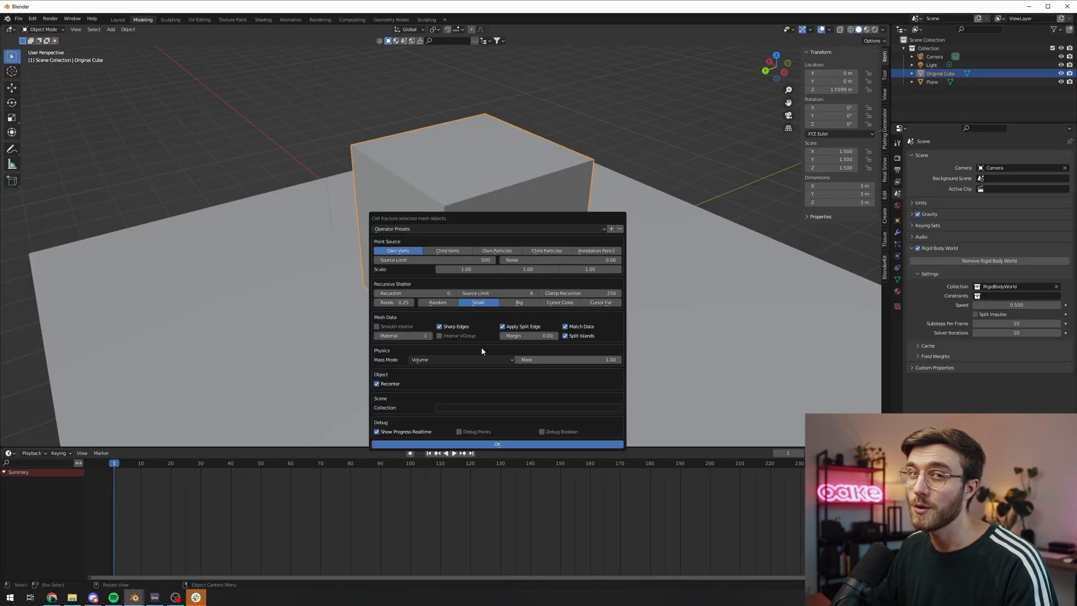
{"action": "left_click", "coordinate": [498, 444]}
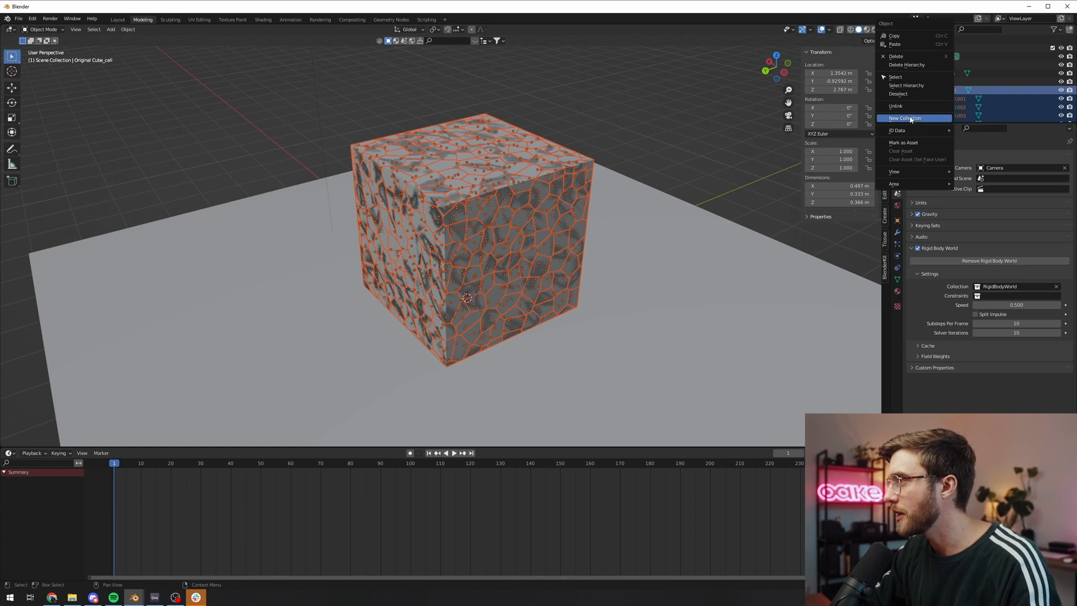
- Gather the new cells into a new Cell Parts collection, with simulation speed back at 1.0
{"action": "left_click", "coordinate": [911, 118]}
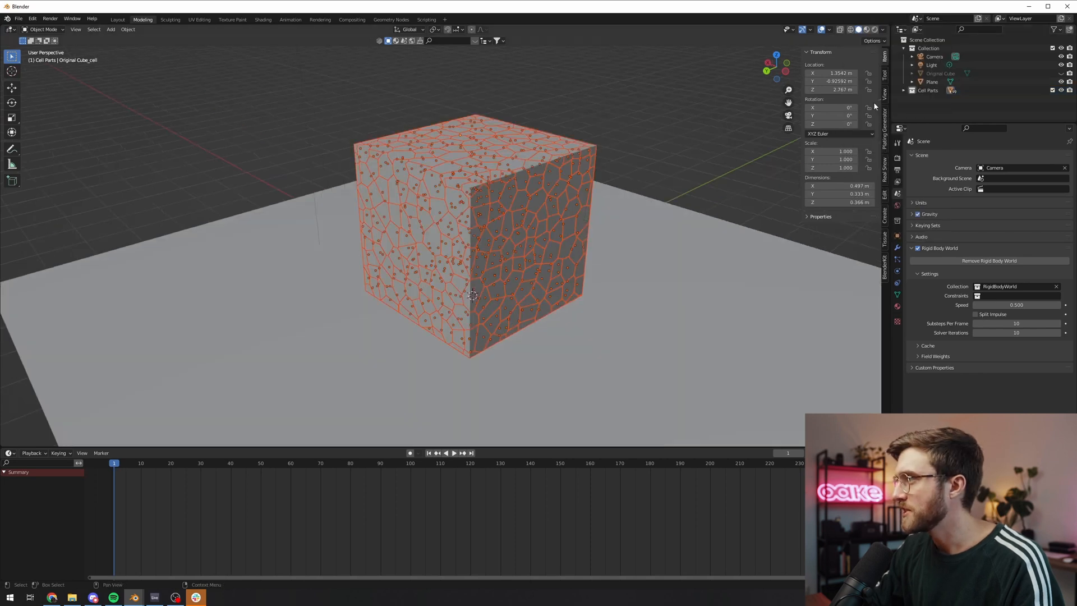
{"action": "left_click", "coordinate": [128, 30]}
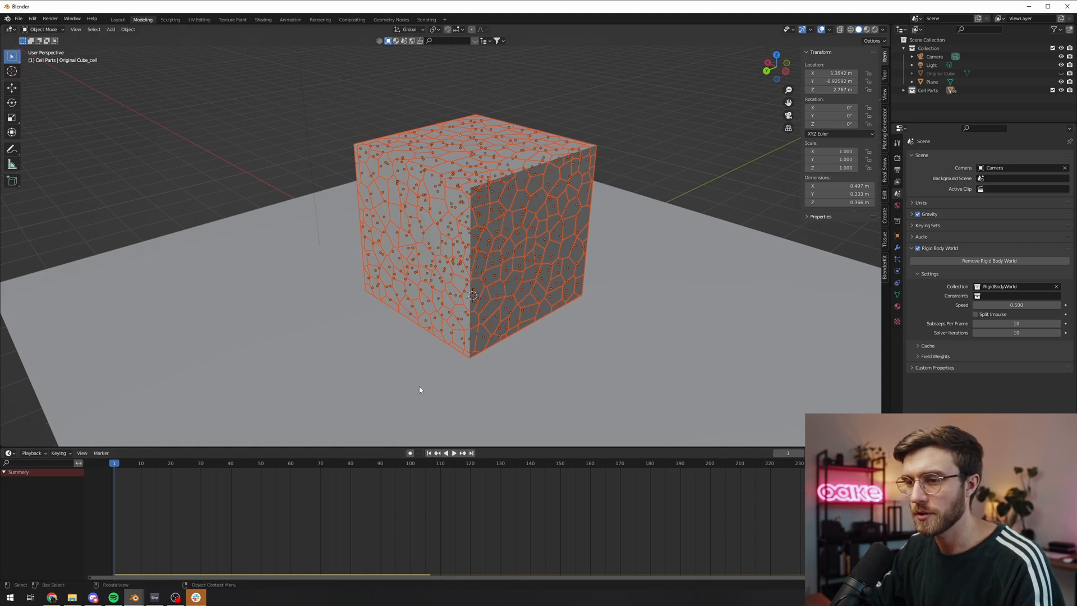
{"action": "left_click", "coordinate": [455, 452]}
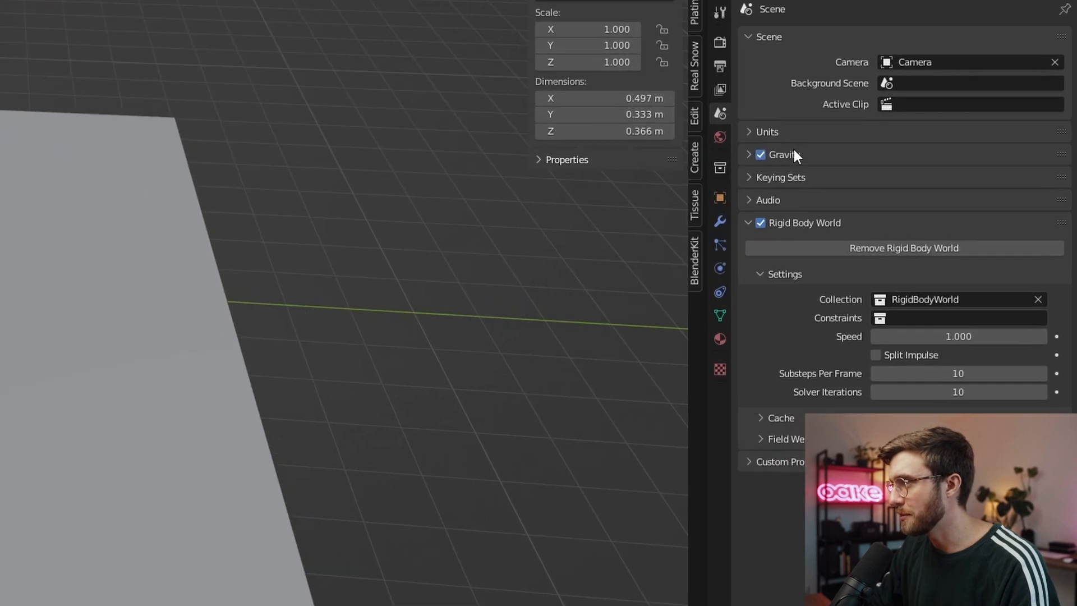
- Set scene gravity Z to -100, test playback, and set simulation speed to 0.5
{"action": "left_click", "coordinate": [749, 155]}
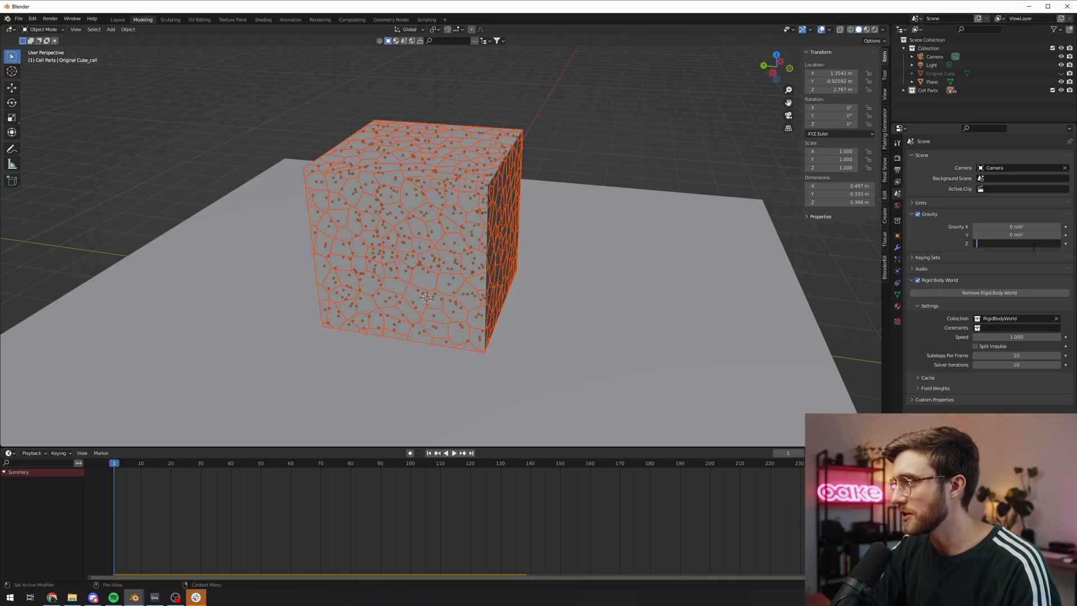
{"action": "type", "text": "-100 m/s²"}
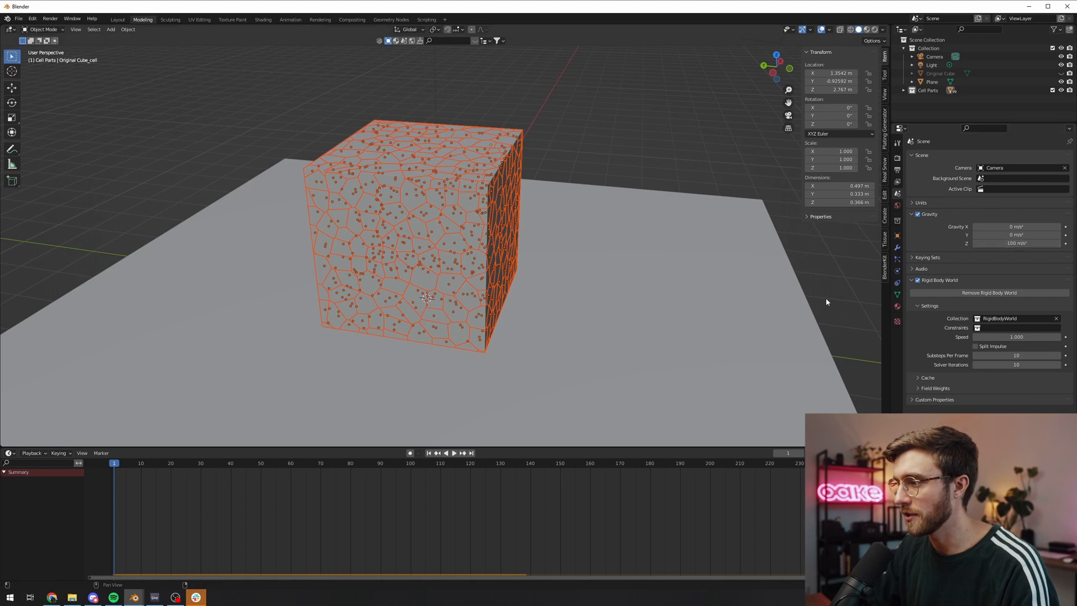
{"action": "left_click", "coordinate": [452, 453]}
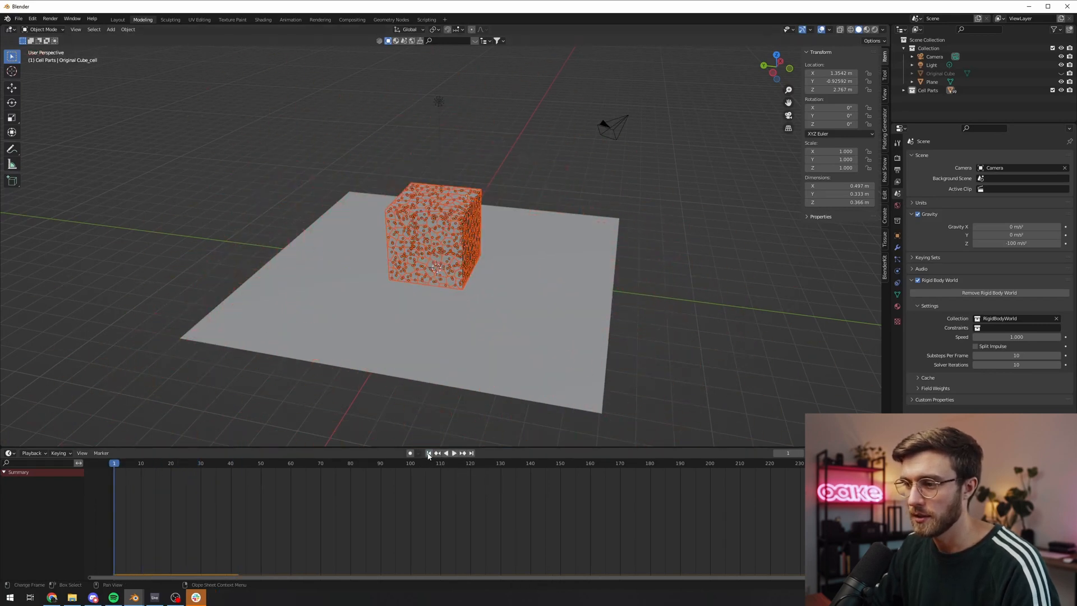
{"action": "left_click", "coordinate": [451, 453]}
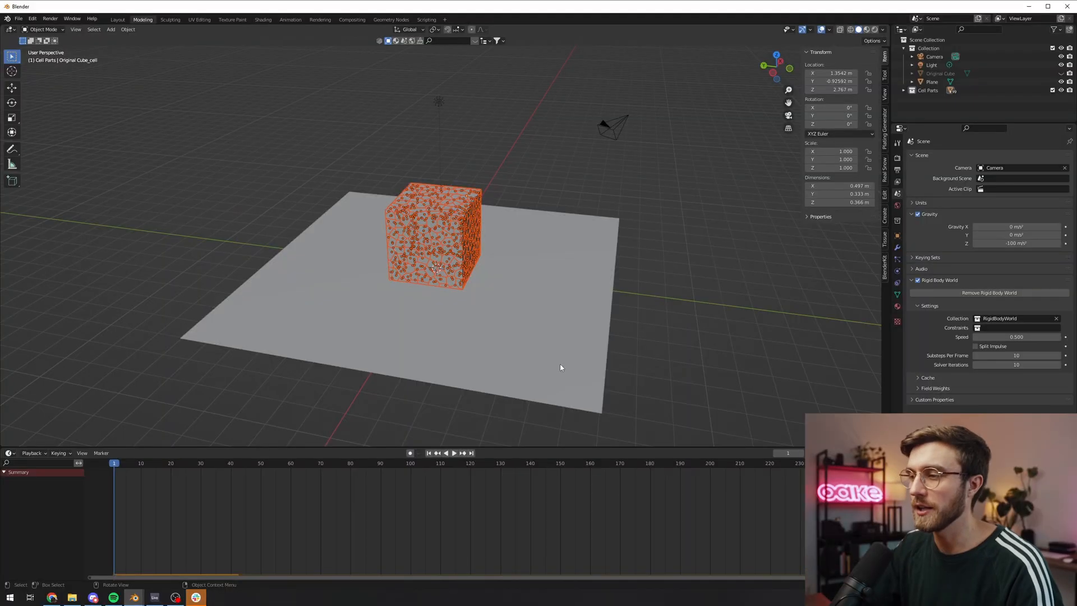
{"action": "left_click", "coordinate": [453, 453]}
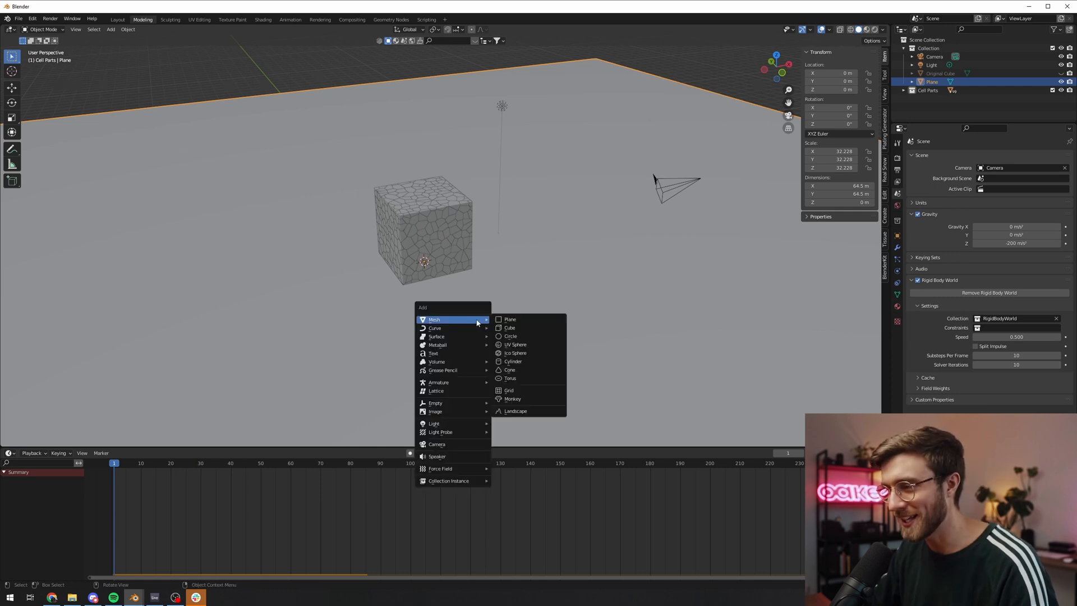
{"action": "mouse_move", "coordinate": [513, 361]}
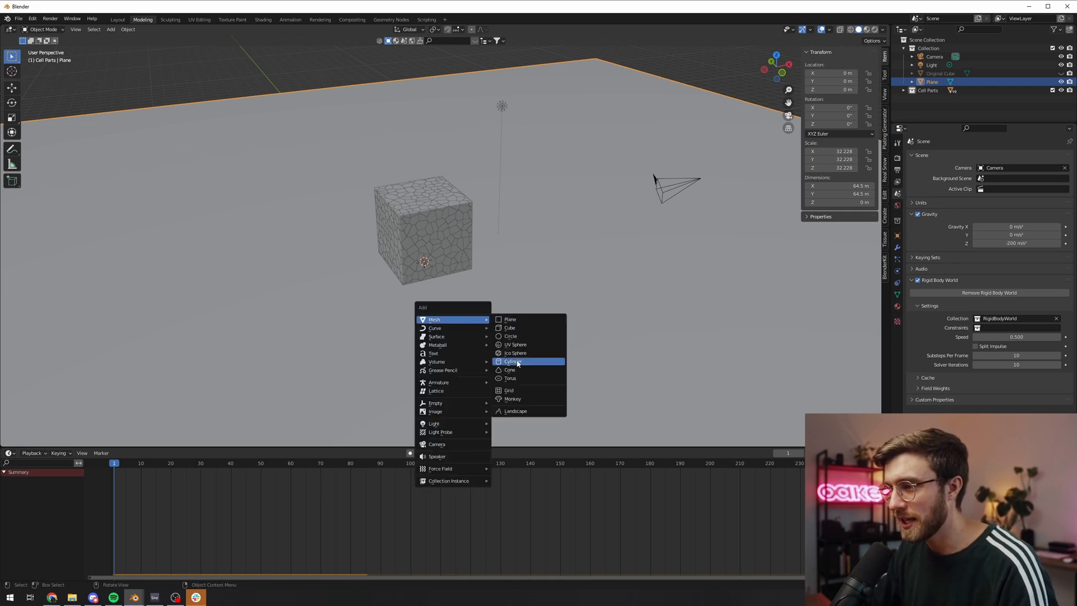
- Add a cylinder mesh to serve as the rolling disc left of the cube
{"action": "left_click", "coordinate": [513, 361]}
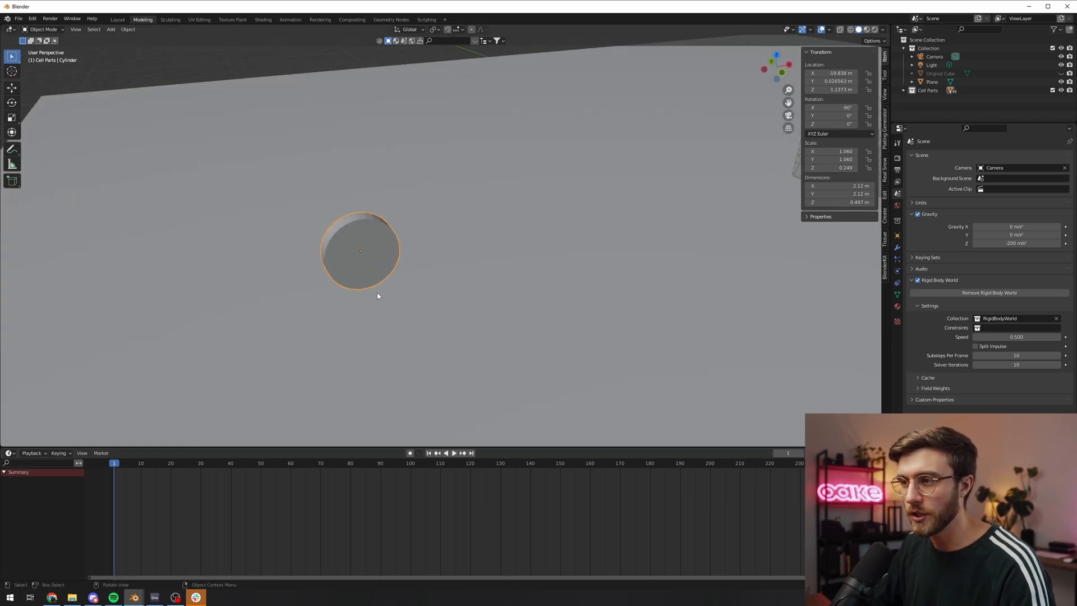
- Keyframe the cylinder's location at frame 1 and, moved past the cube, at frame 100
{"action": "key", "text": "i"}
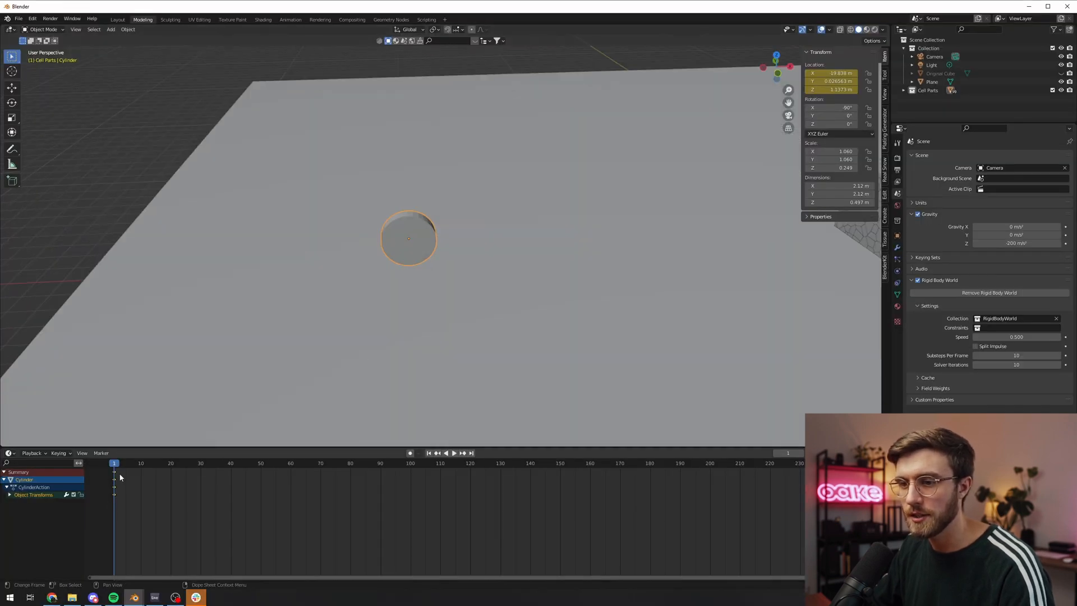
{"action": "left_click", "coordinate": [453, 453]}
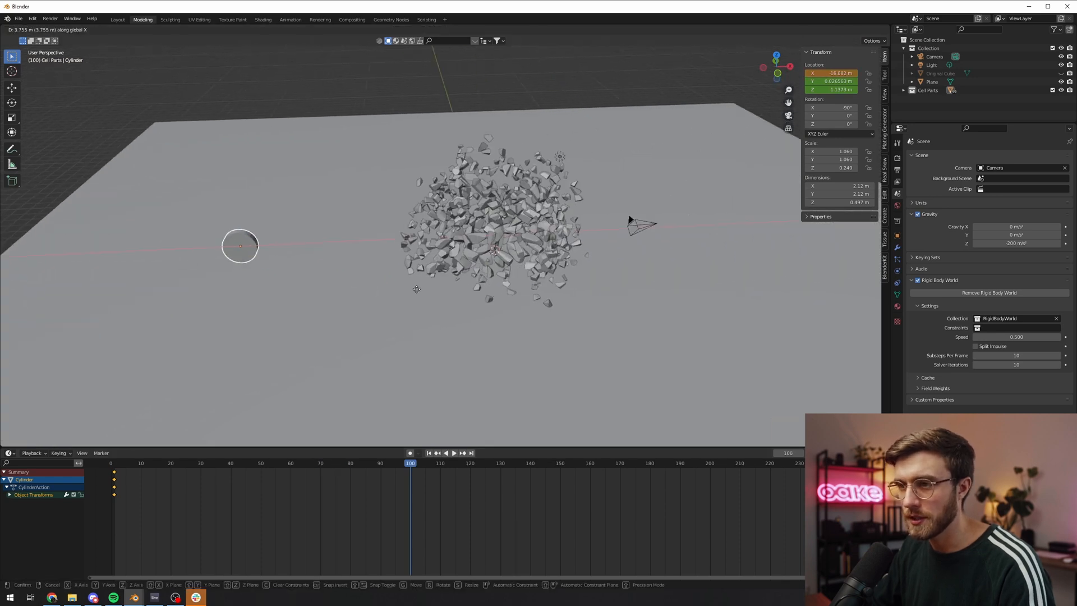
{"action": "left_click_drag", "start_coordinate": [240, 245], "coordinate": [773, 222]}
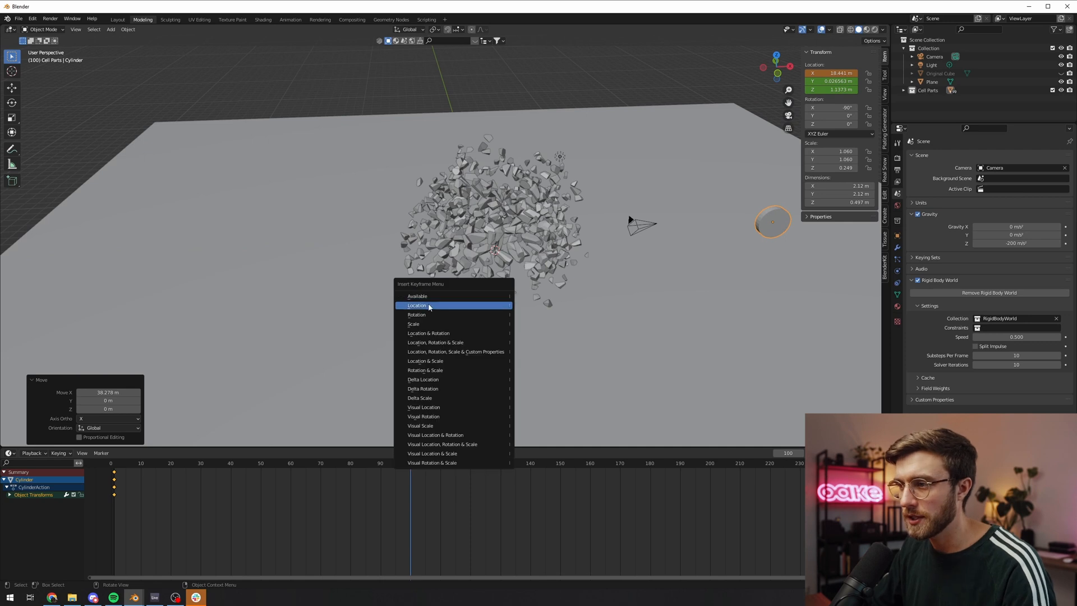
{"action": "left_click", "coordinate": [417, 305]}
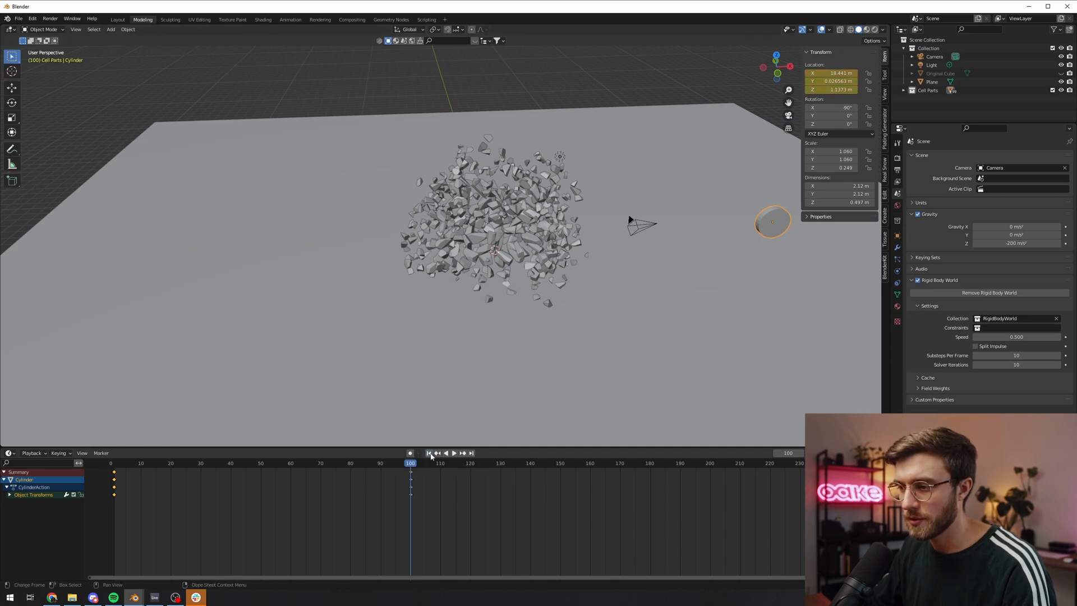
{"action": "left_click", "coordinate": [451, 453]}
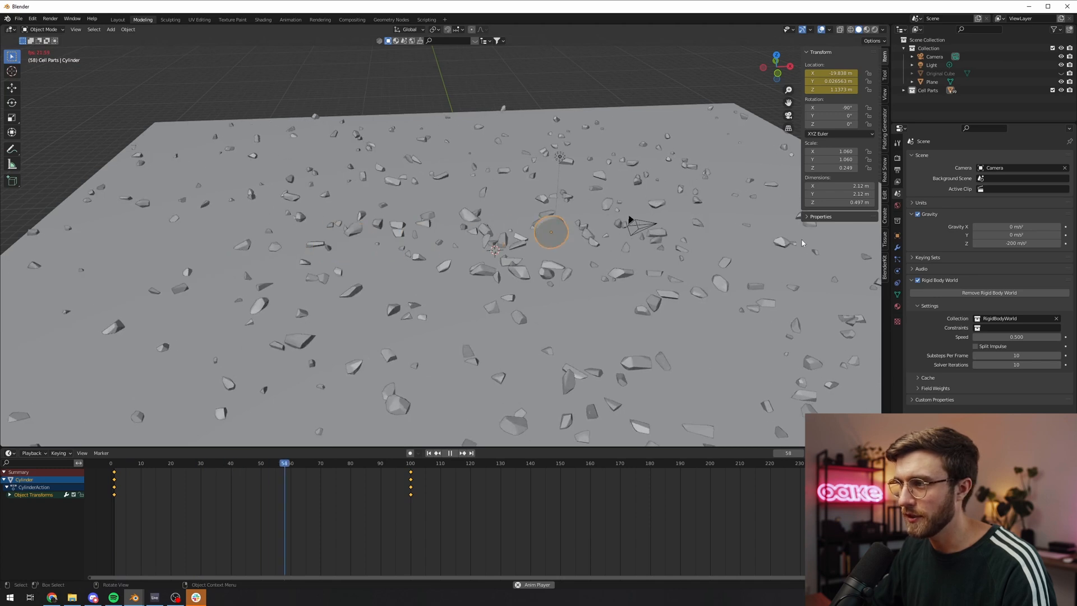
{"action": "left_click", "coordinate": [422, 479]}
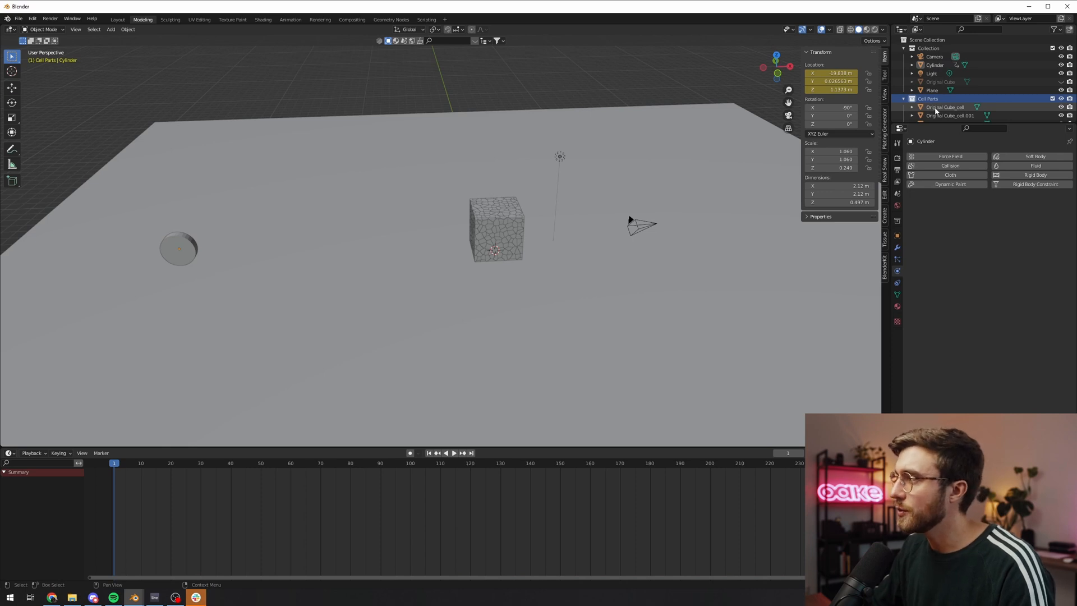
- Select the first Cell Parts fragment and tick Deactivation and Start Deactivated
{"action": "left_click", "coordinate": [944, 106]}
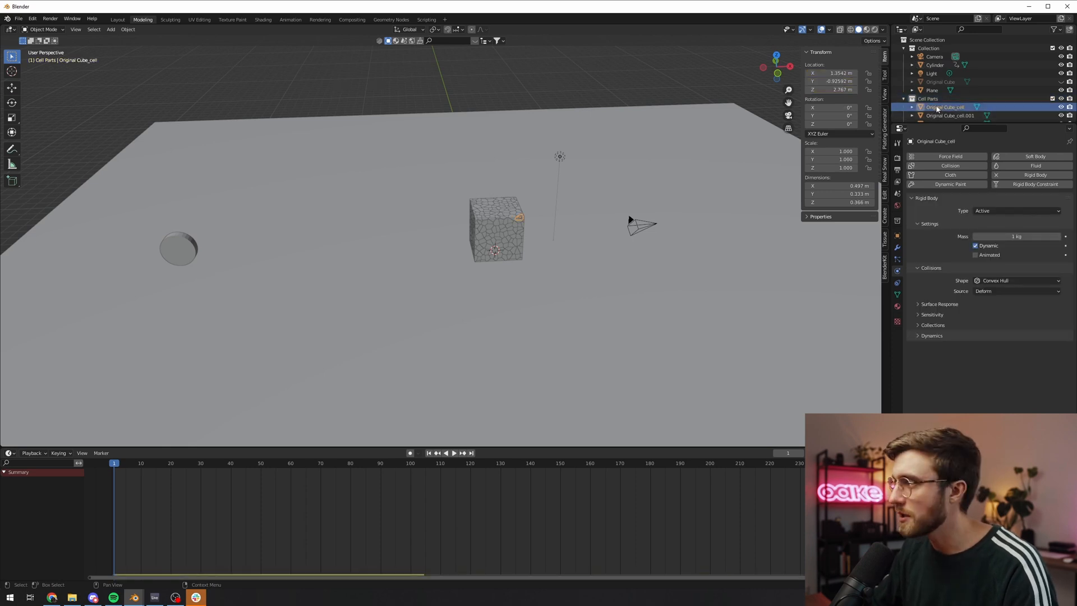
{"action": "right_click", "coordinate": [928, 98]}
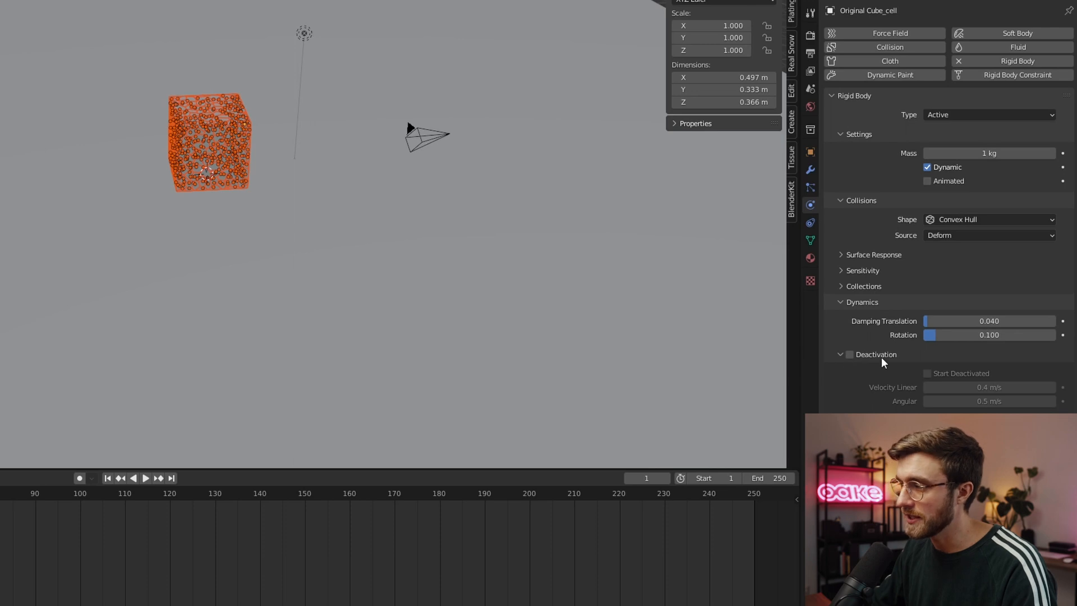
{"action": "mouse_move", "coordinate": [530, 229]}
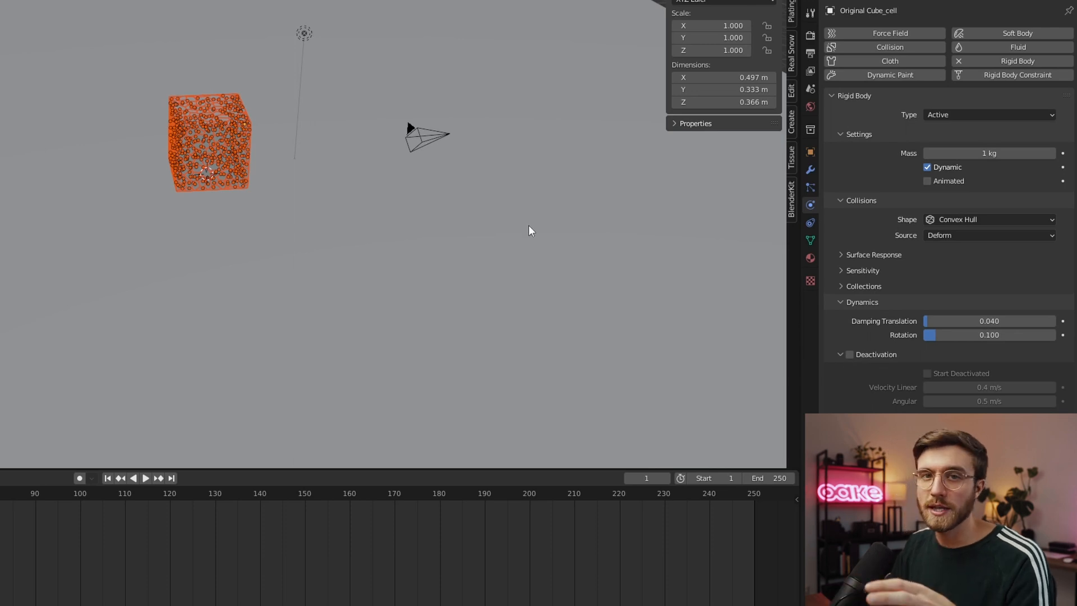
{"action": "mouse_move", "coordinate": [669, 290]}
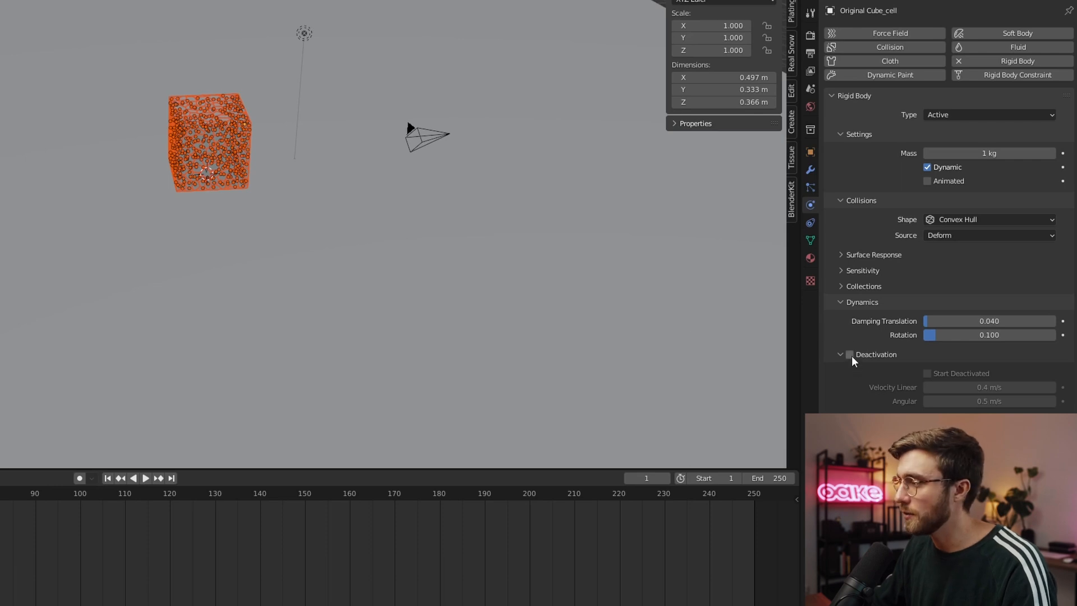
{"action": "left_click", "coordinate": [849, 355]}
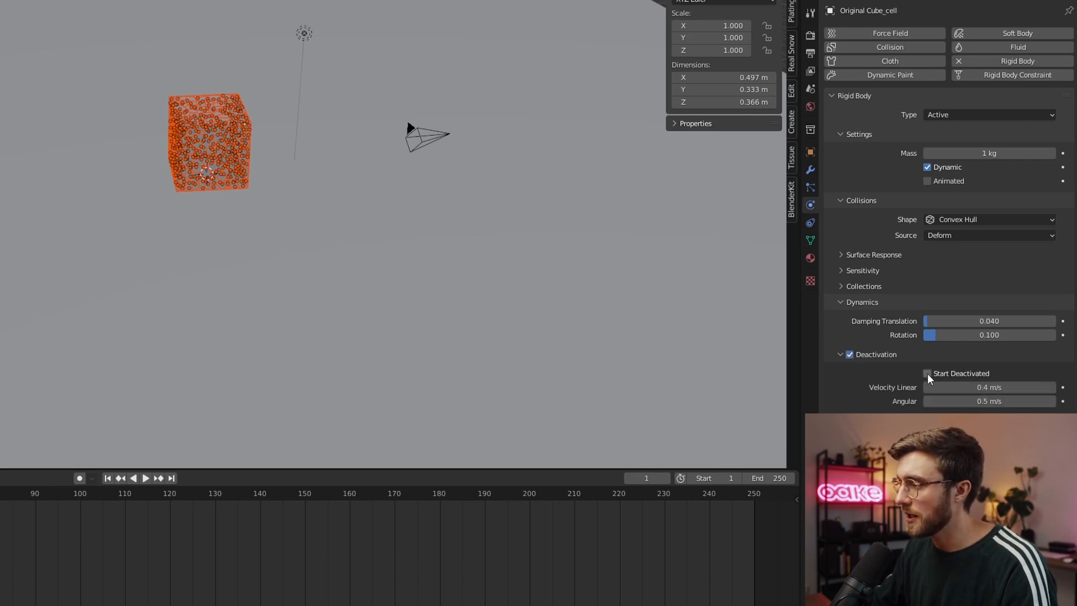
{"action": "left_click", "coordinate": [927, 373]}
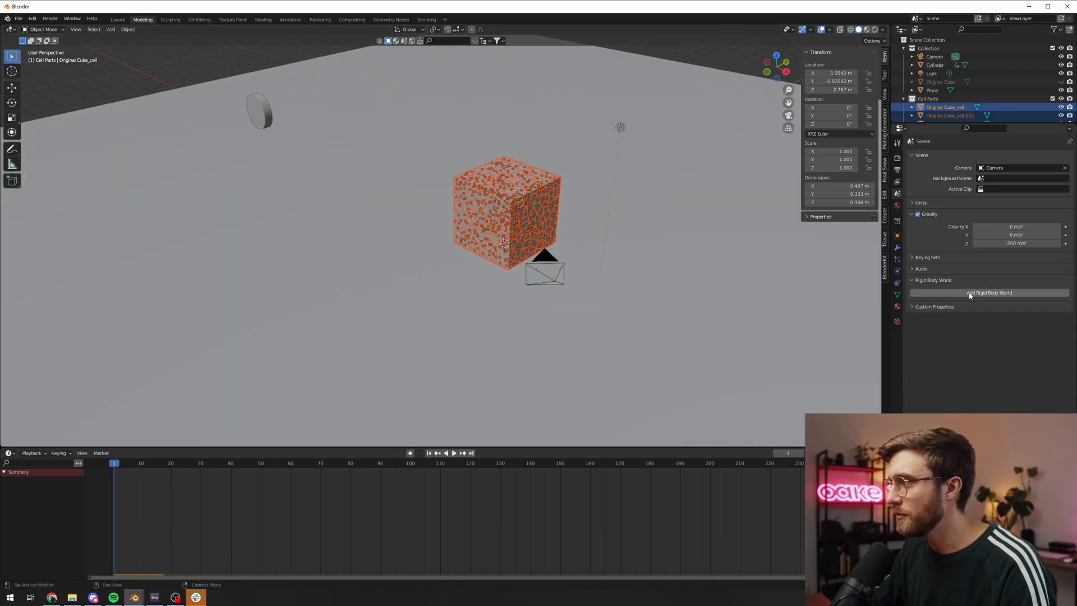
- Select all cell pieces and add active rigid bodies to them
{"action": "left_click", "coordinate": [94, 29]}
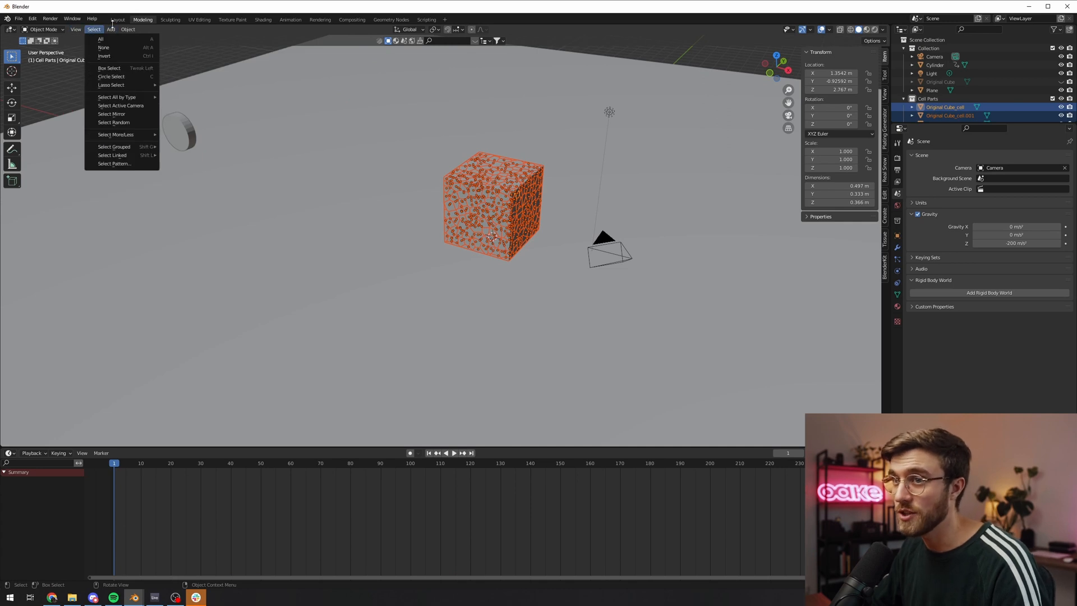
{"action": "left_click", "coordinate": [127, 30]}
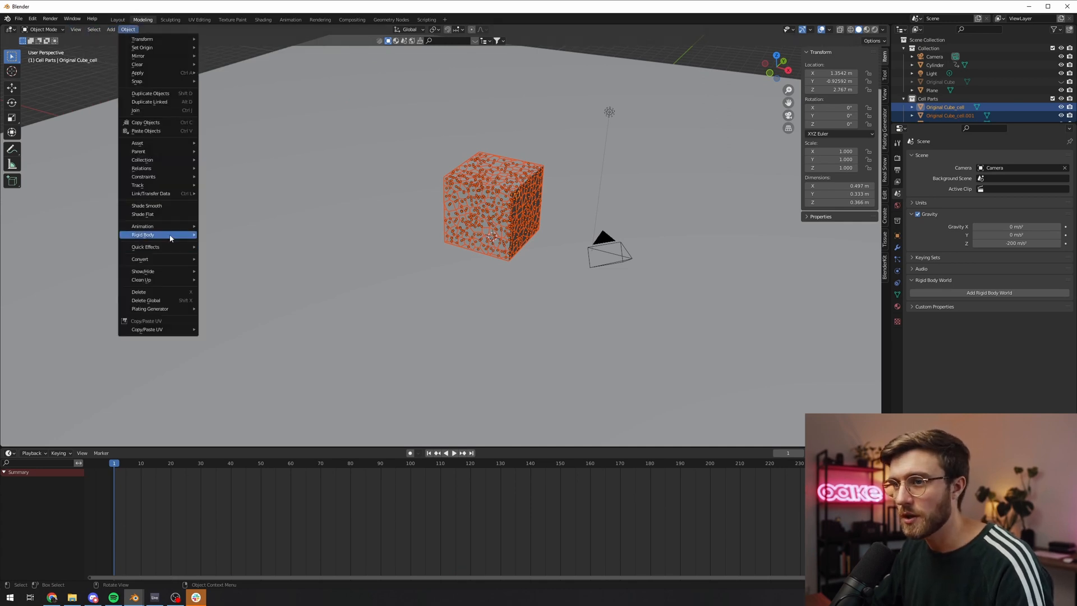
{"action": "left_click", "coordinate": [143, 235]}
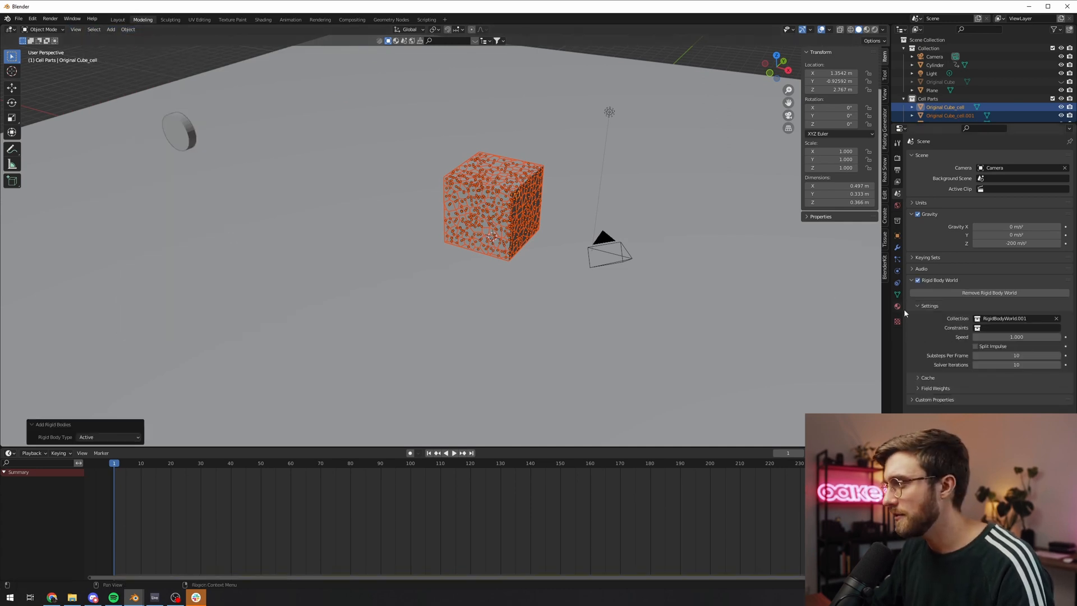
- Enable Deactivation and Start Deactivated on the pieces, then play to check they stay still
{"action": "left_click", "coordinate": [128, 45]}
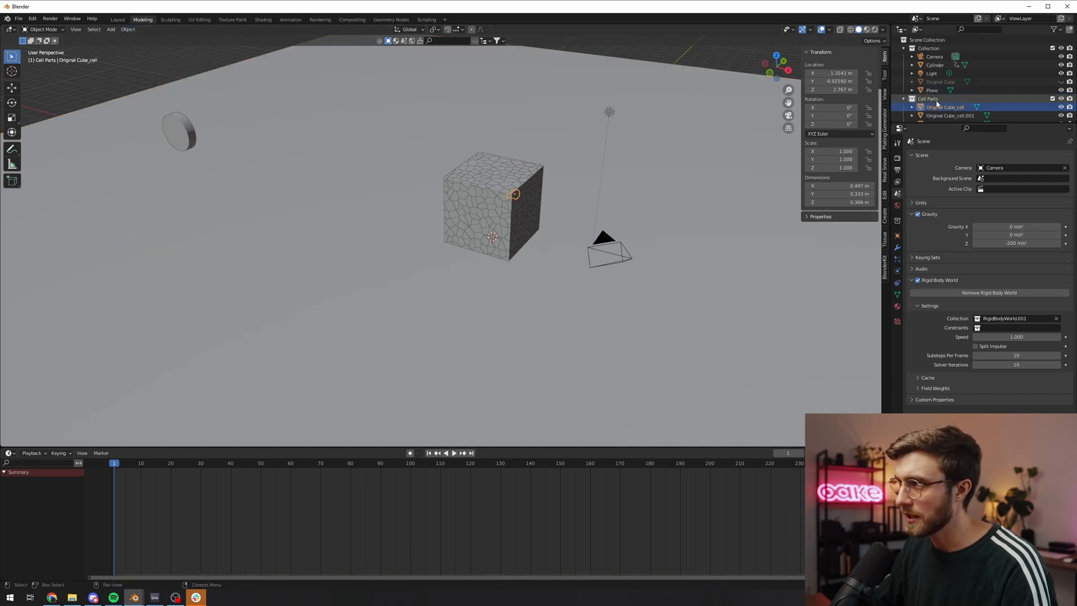
{"action": "left_click", "coordinate": [950, 115]}
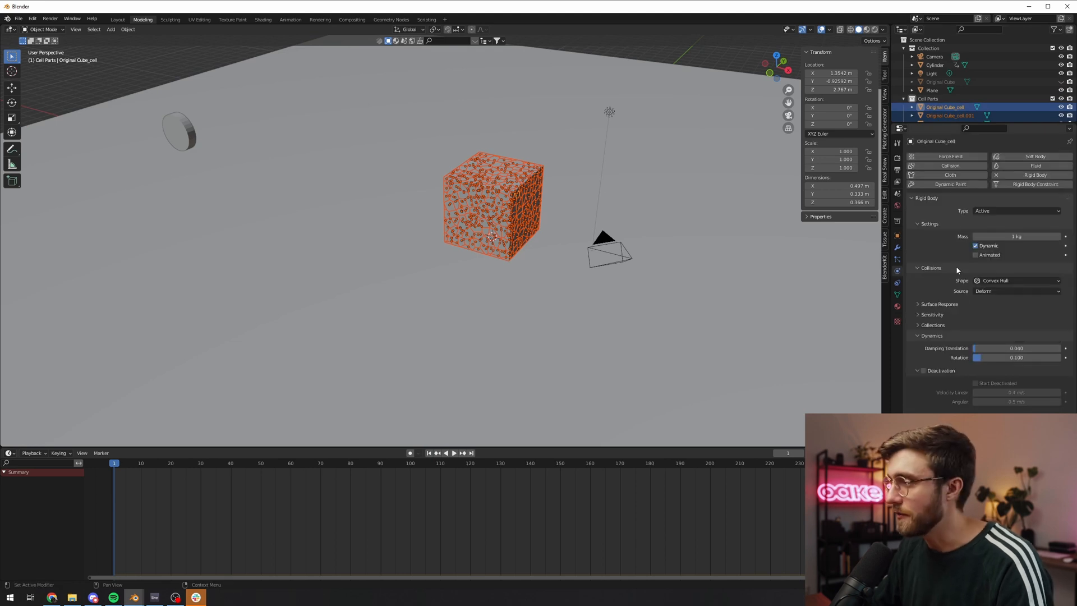
{"action": "mouse_move", "coordinate": [924, 370]}
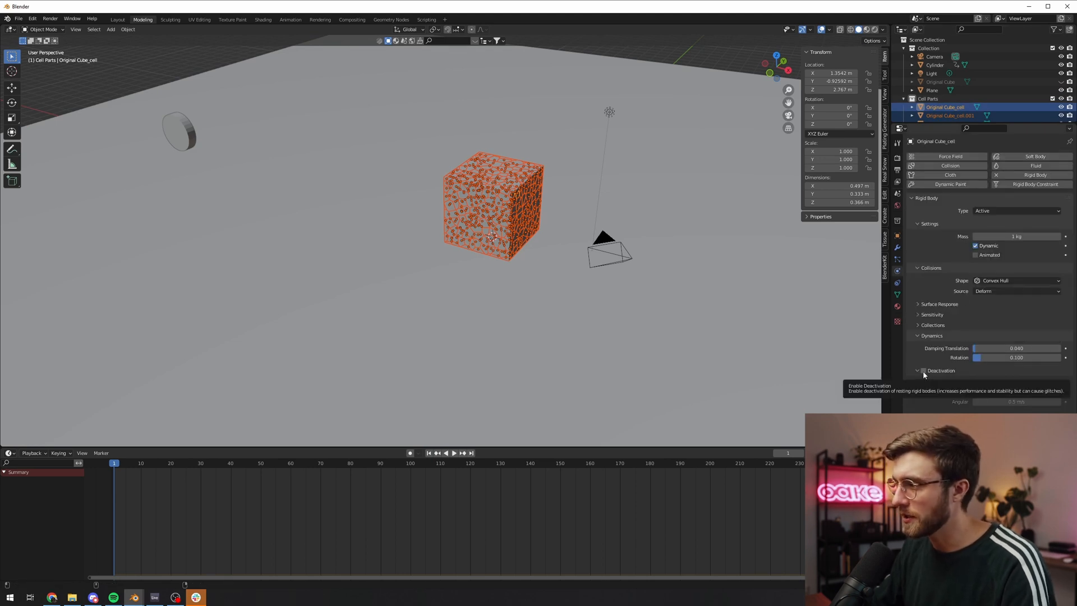
{"action": "left_click", "coordinate": [924, 371]}
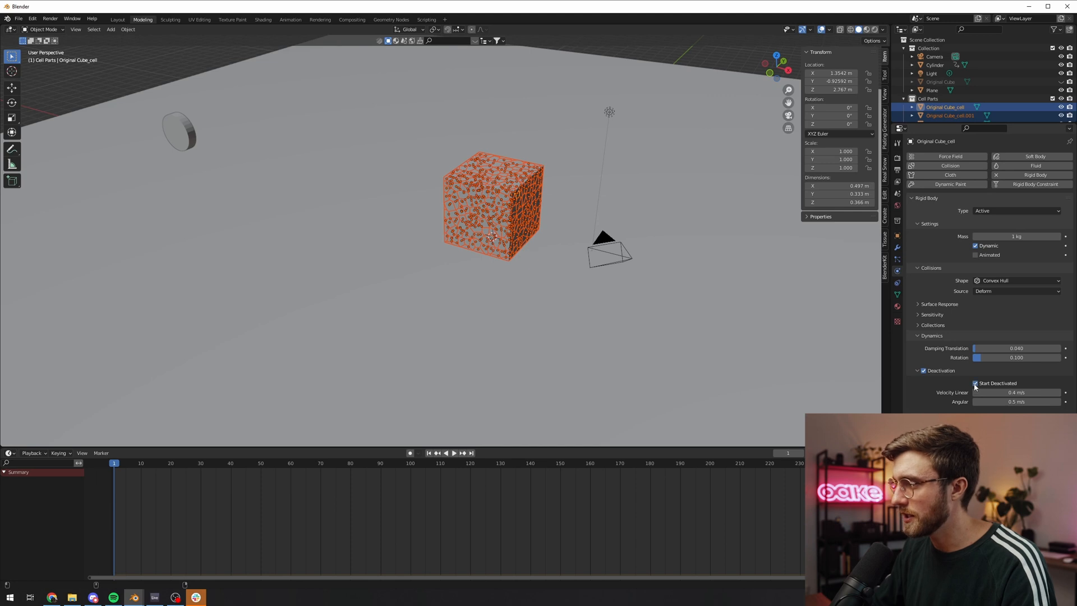
{"action": "left_click", "coordinate": [449, 454]}
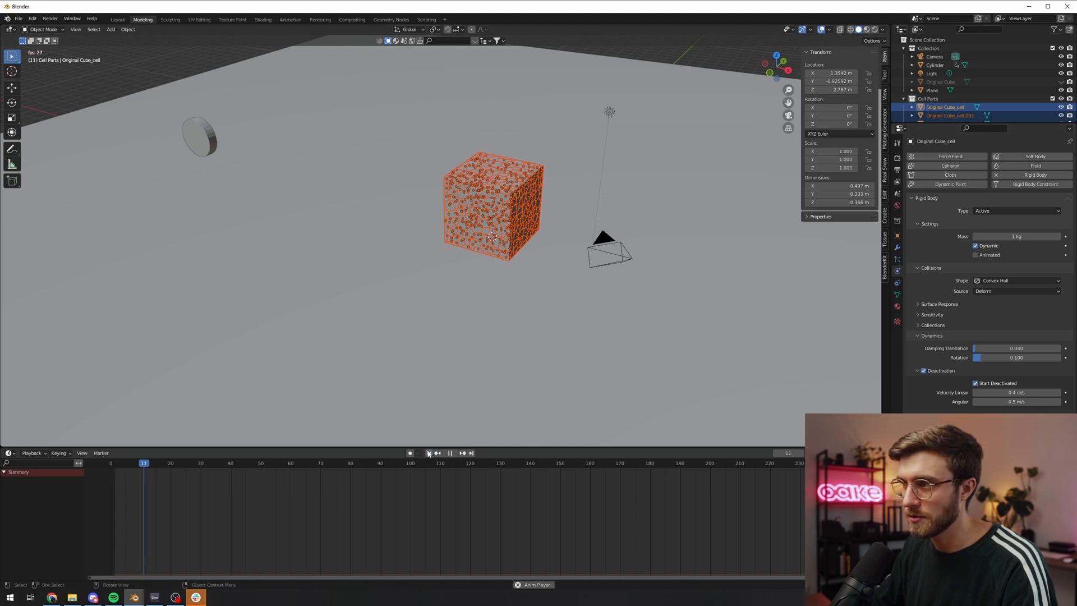
{"action": "left_click", "coordinate": [450, 453]}
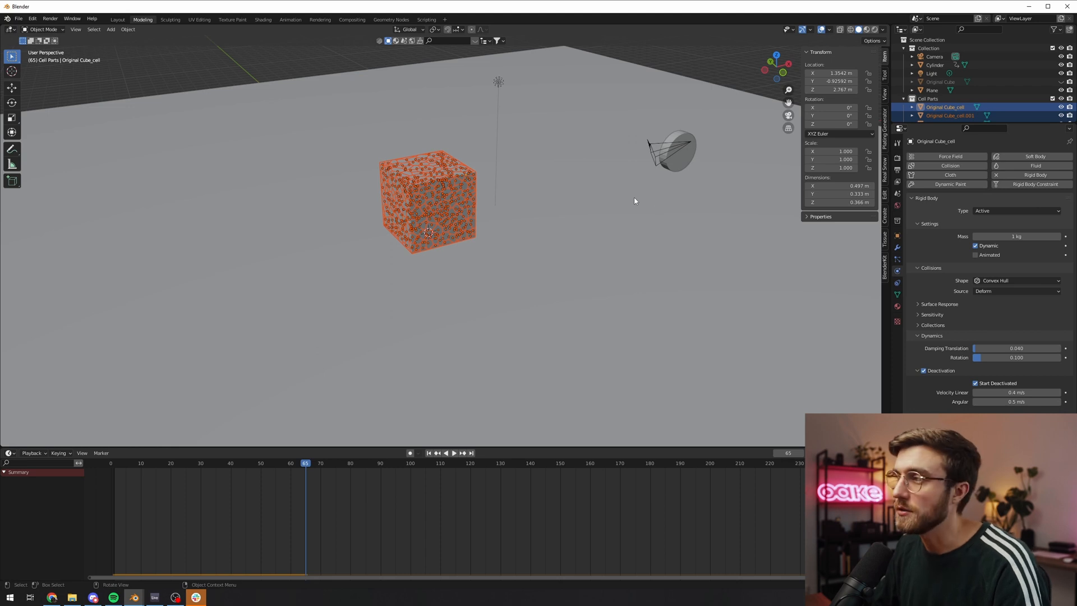
{"action": "mouse_move", "coordinate": [681, 162]}
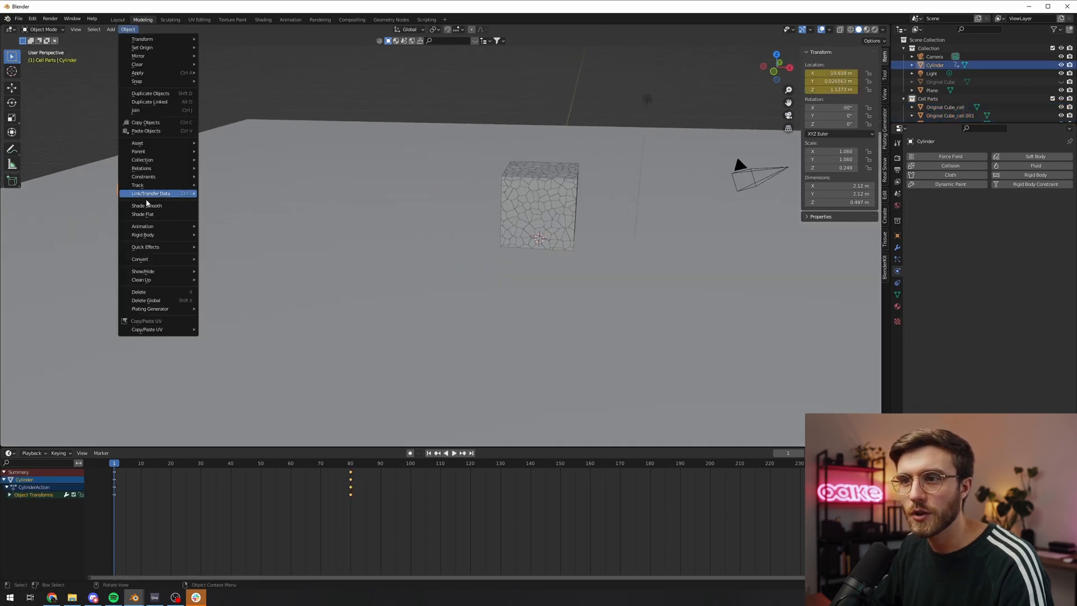
{"action": "mouse_move", "coordinate": [143, 235]}
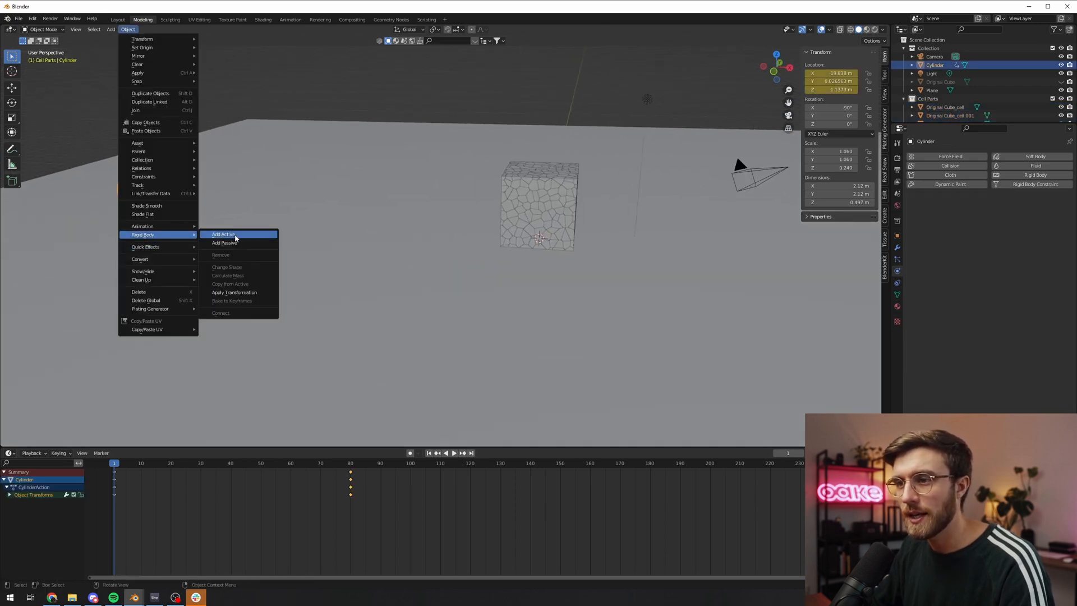
- Make the cylinder an active rigid body and set simulation speed to 1.0
{"action": "left_click", "coordinate": [223, 234]}
{"action": "type", "text": "0.5"}
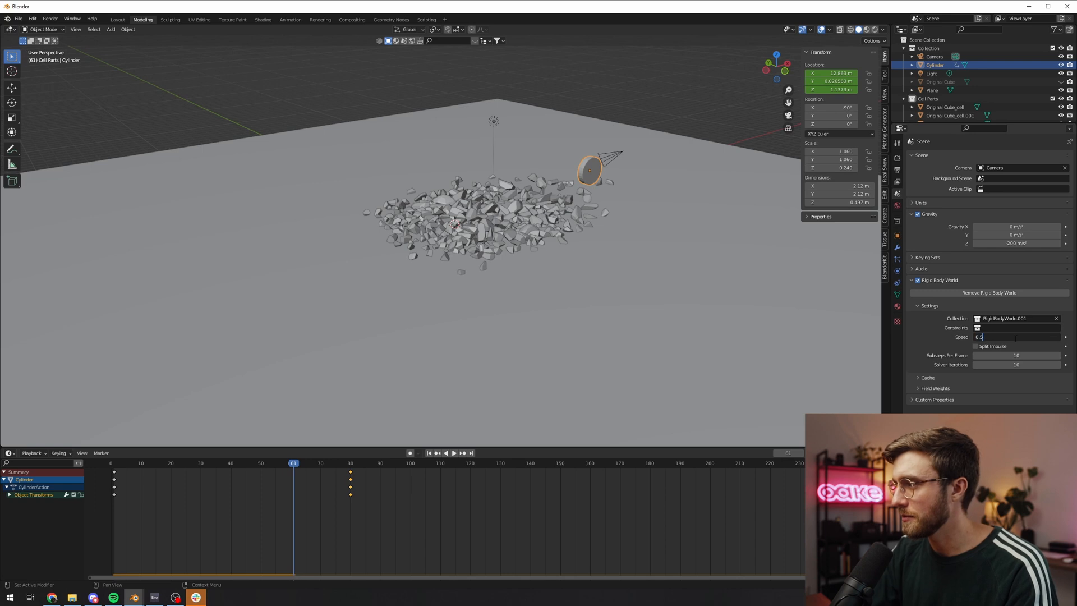
{"action": "key", "text": "Return"}
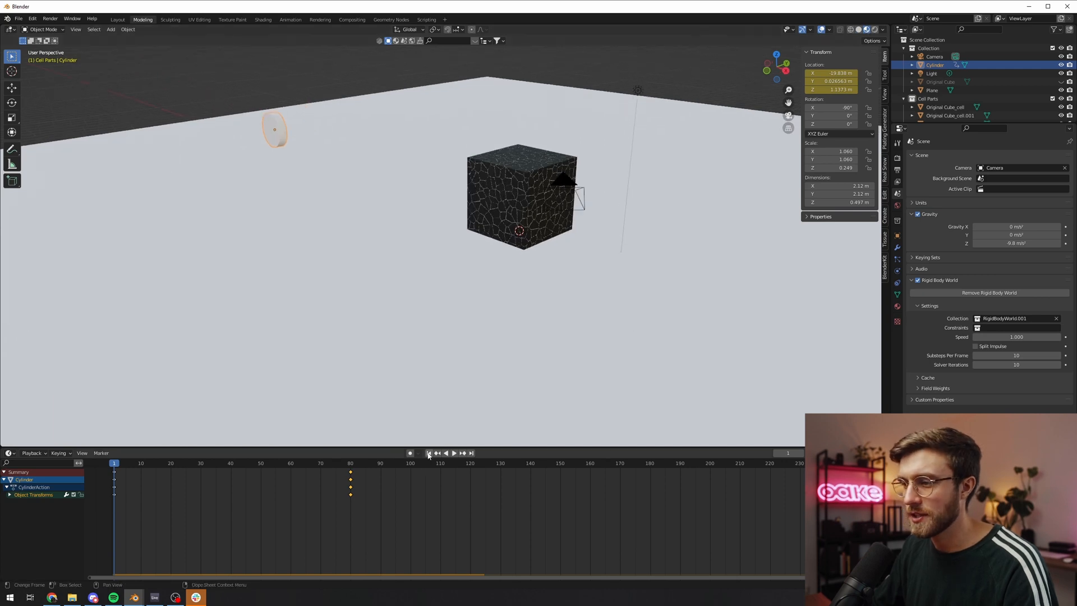
- At frame 1, unhide Original Cube and scale it up slightly to 1.53
{"action": "left_click", "coordinate": [454, 452]}
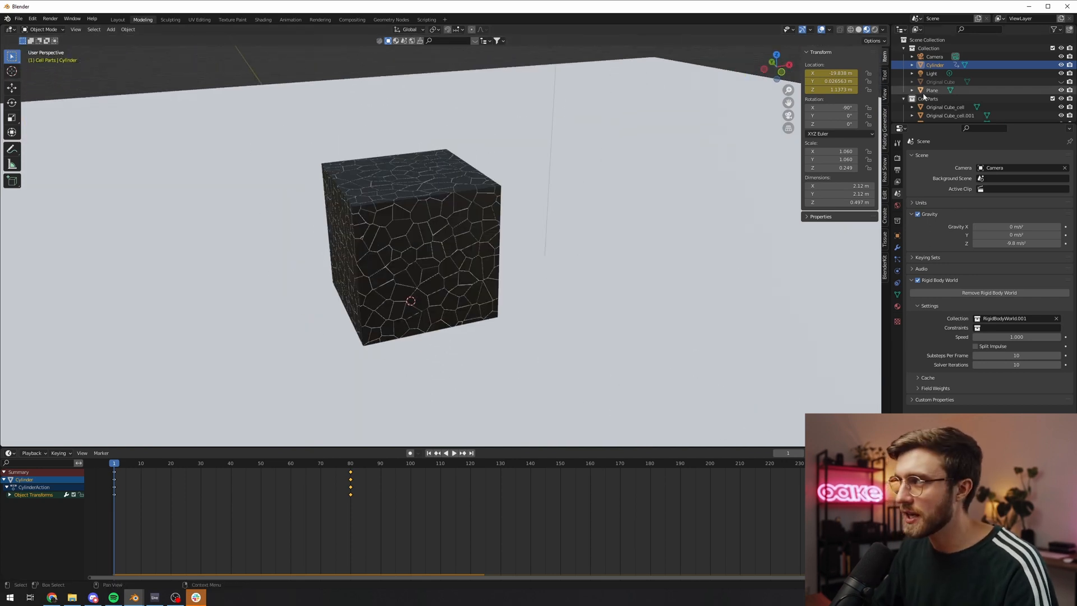
{"action": "left_click", "coordinate": [942, 81]}
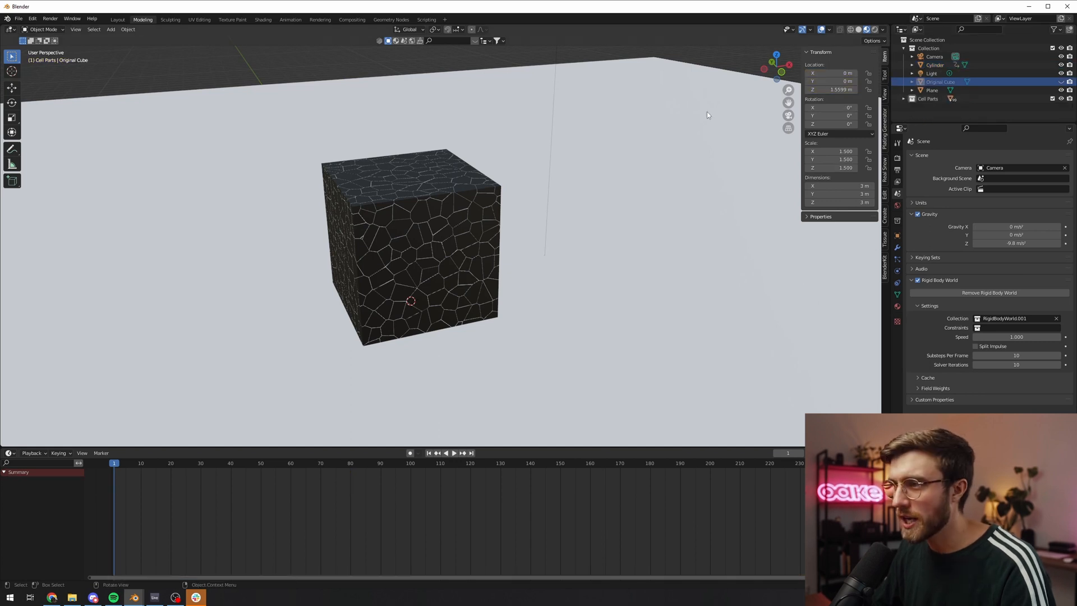
{"action": "left_click", "coordinate": [450, 453]}
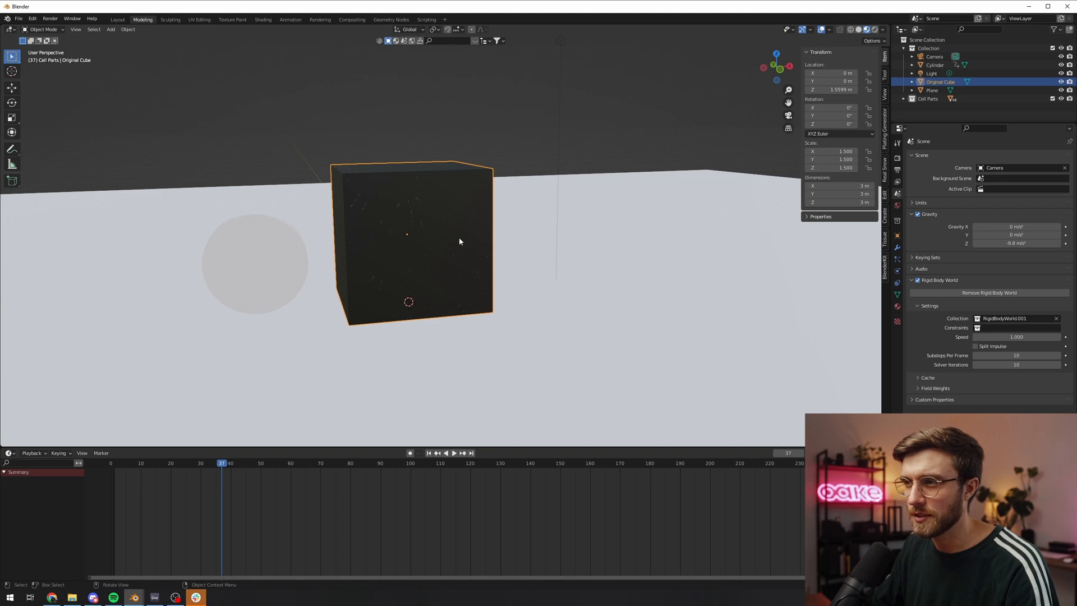
{"action": "key", "text": "s"}
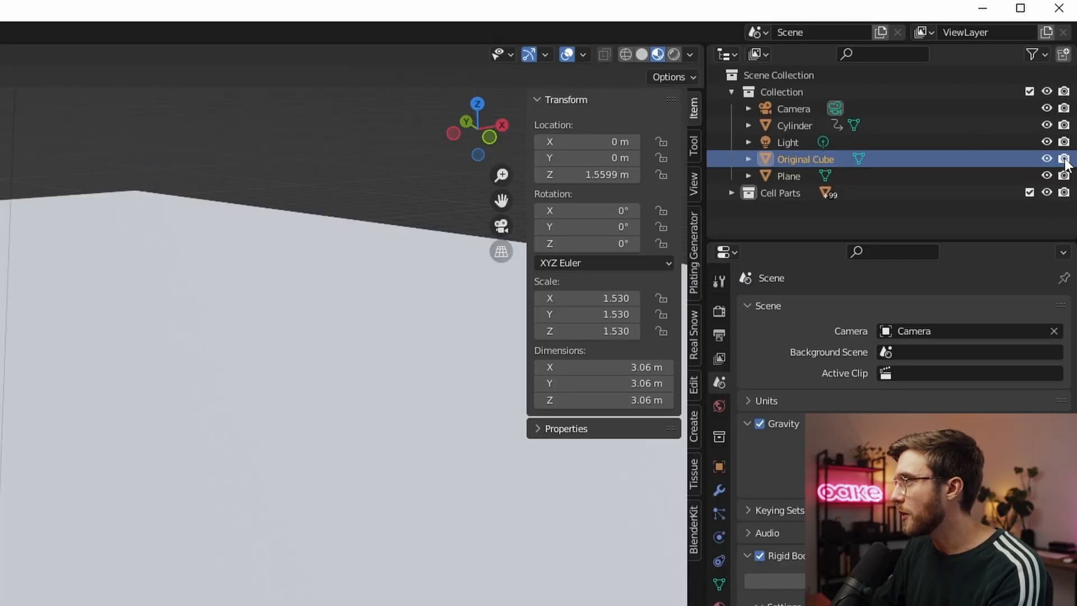
{"action": "mouse_move", "coordinate": [1062, 157]}
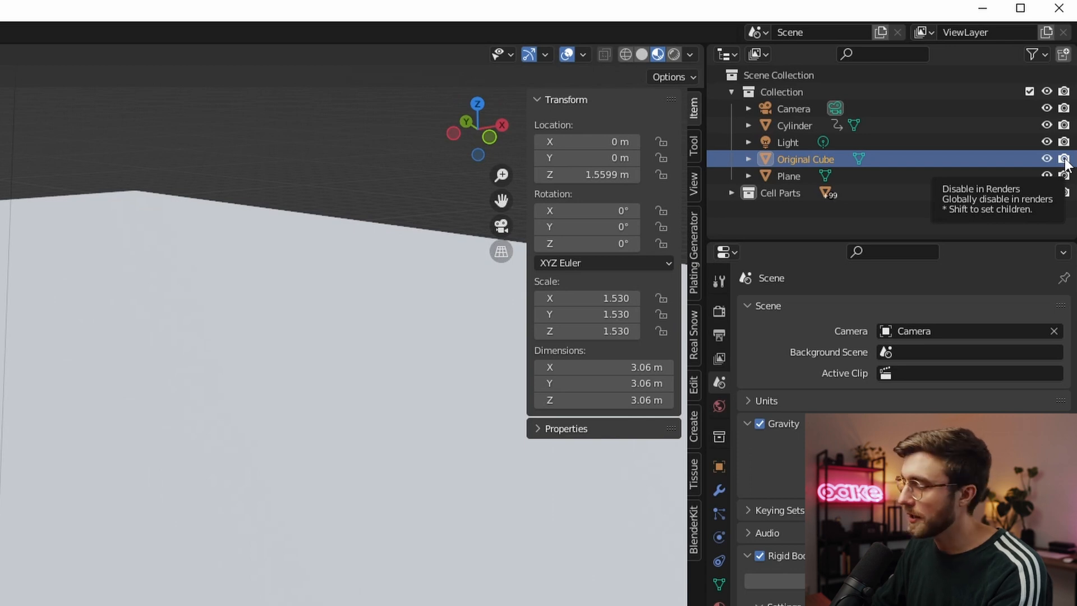
- Keyframe Original Cube render-visible then hidden near frame 37, and show the Outliner viewport toggle
{"action": "left_click", "coordinate": [1065, 156]}
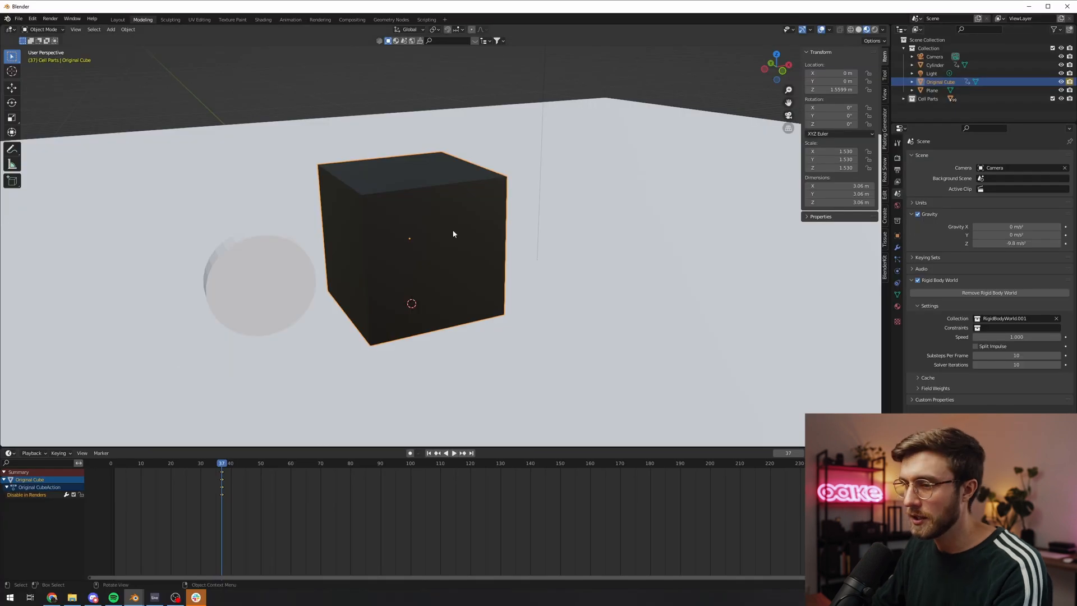
{"action": "left_click", "coordinate": [449, 453]}
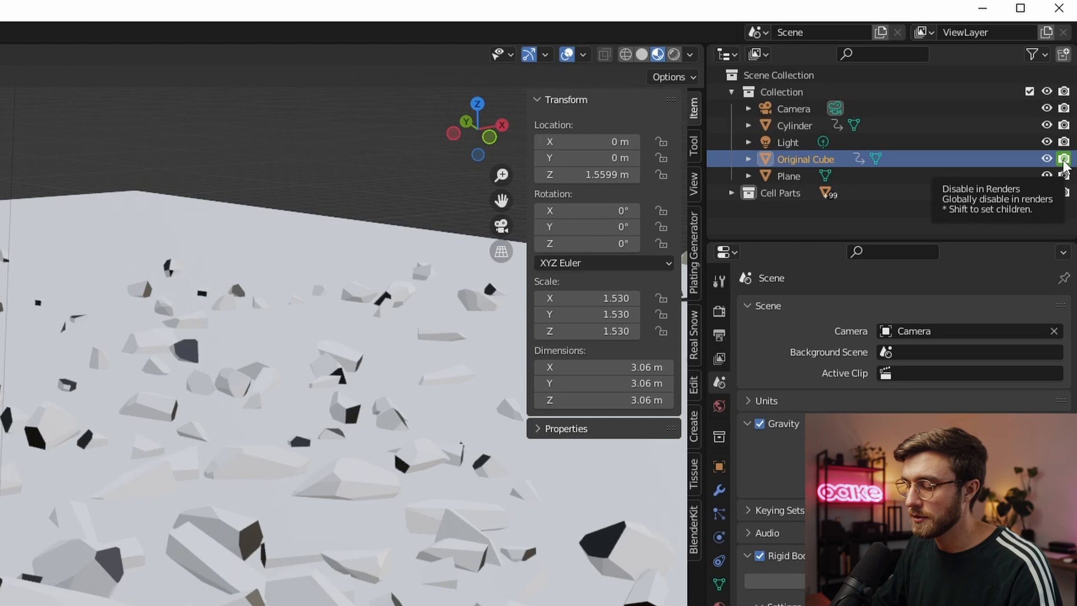
{"action": "left_click", "coordinate": [1063, 157]}
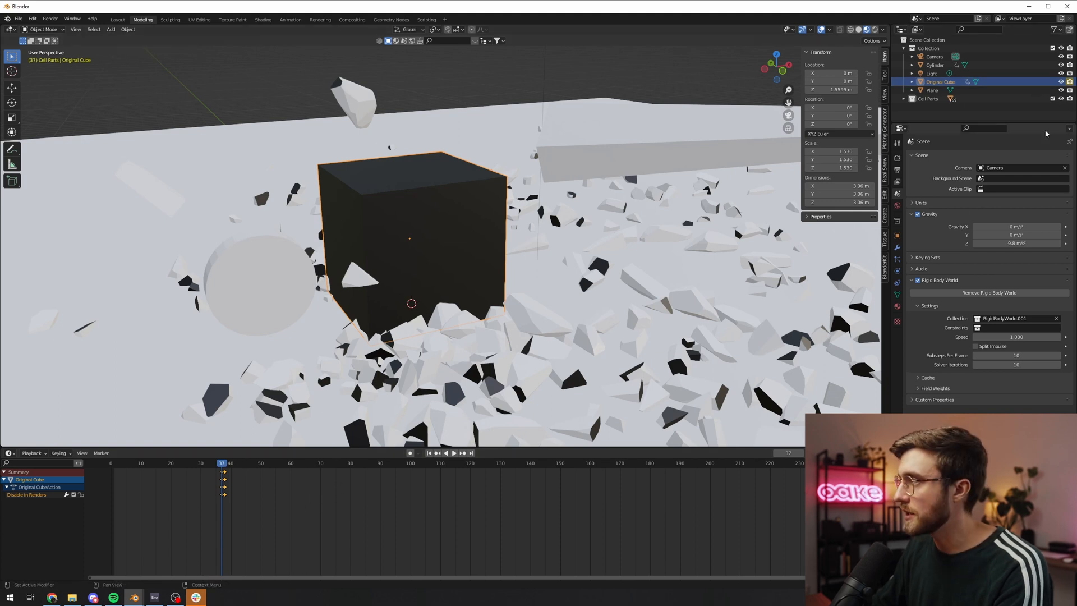
{"action": "mouse_move", "coordinate": [1060, 84]}
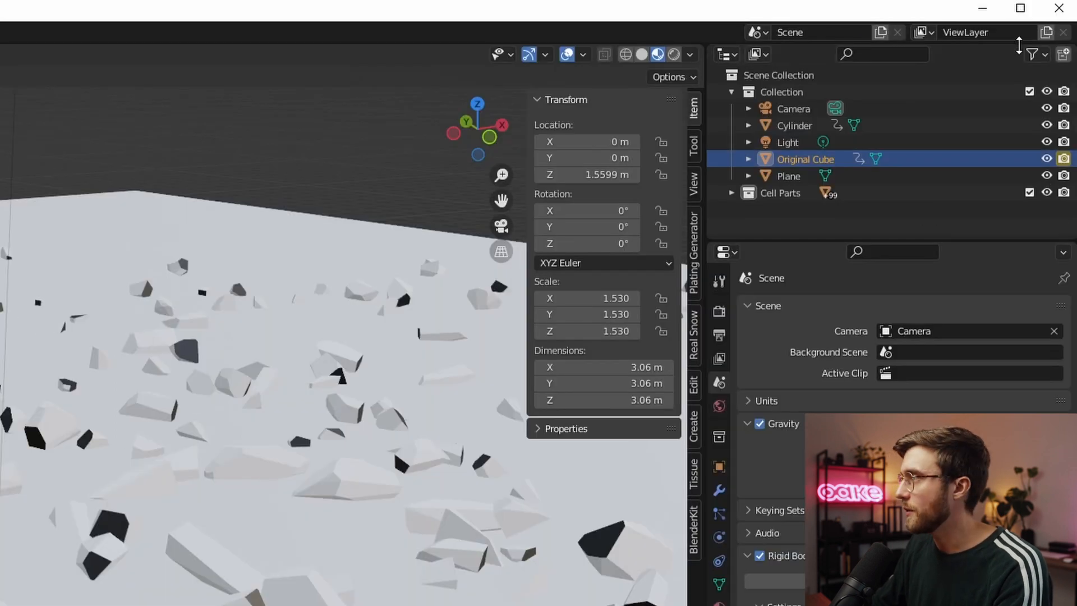
{"action": "left_click", "coordinate": [1032, 54]}
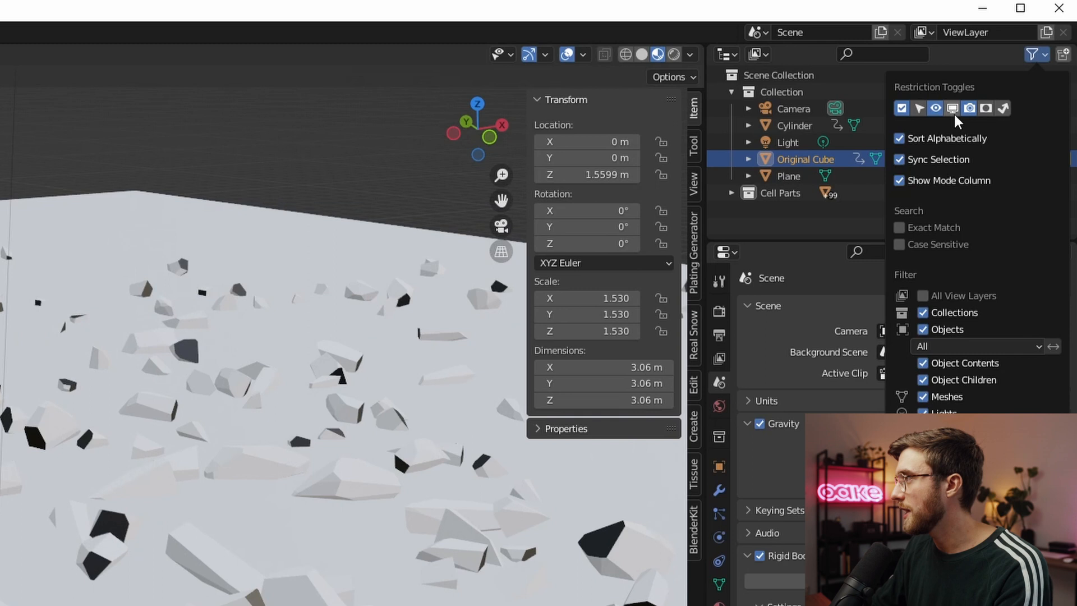
{"action": "left_click", "coordinate": [1030, 55]}
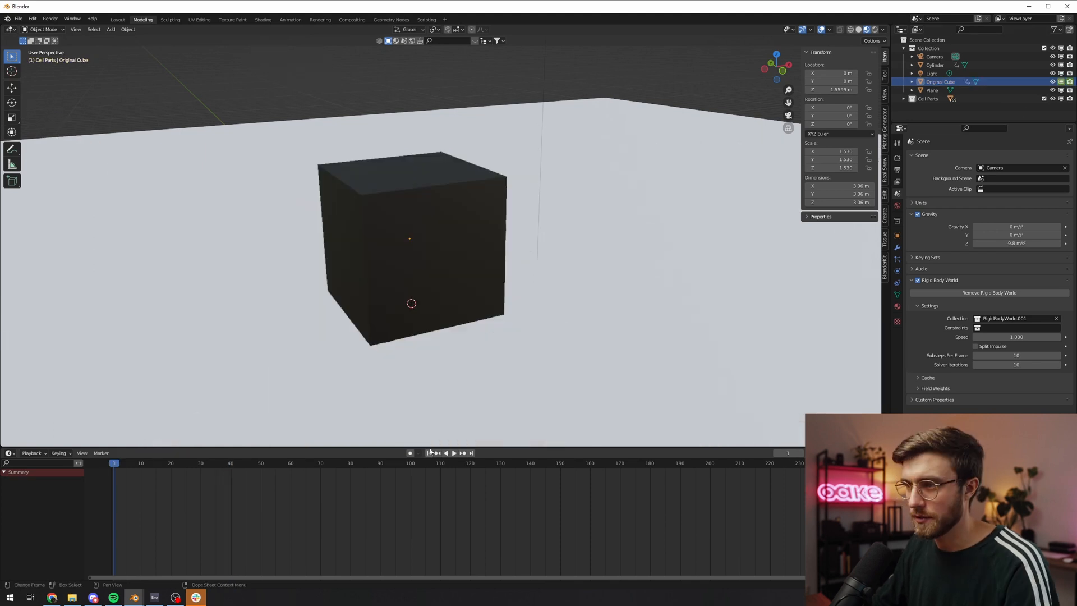
- Play the collision to frame 128, then show the floor Plane's Physics settings
{"action": "left_click", "coordinate": [455, 453]}
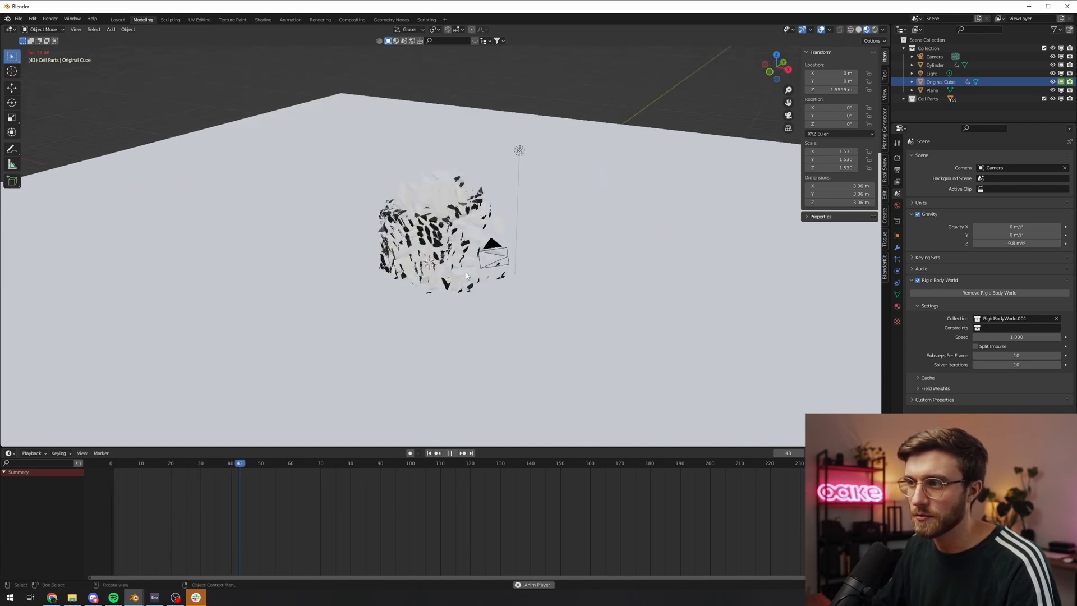
{"action": "left_click", "coordinate": [450, 453]}
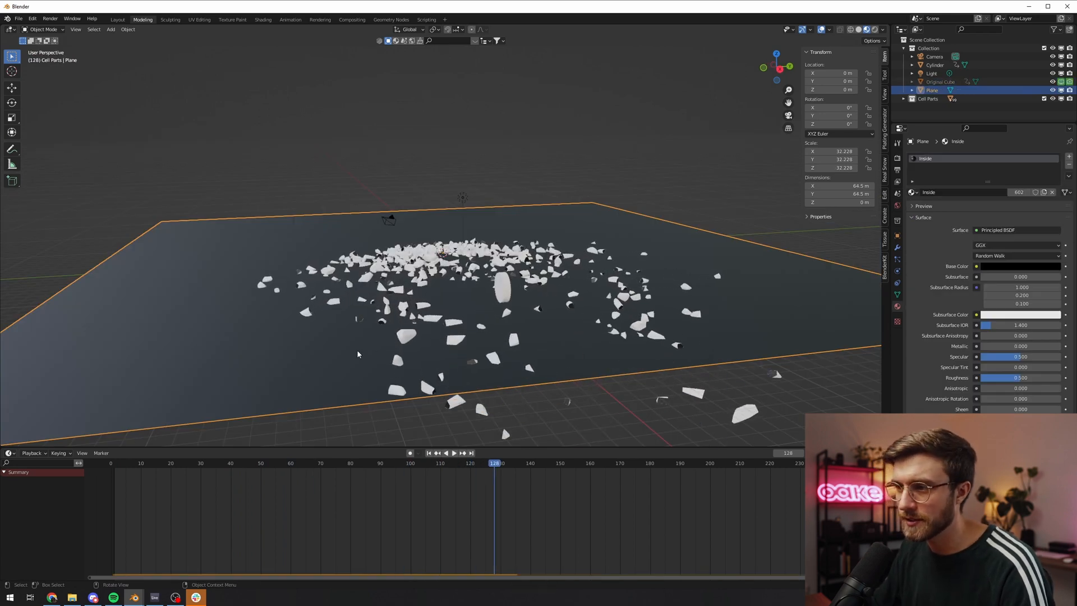
{"action": "left_click", "coordinate": [898, 258]}
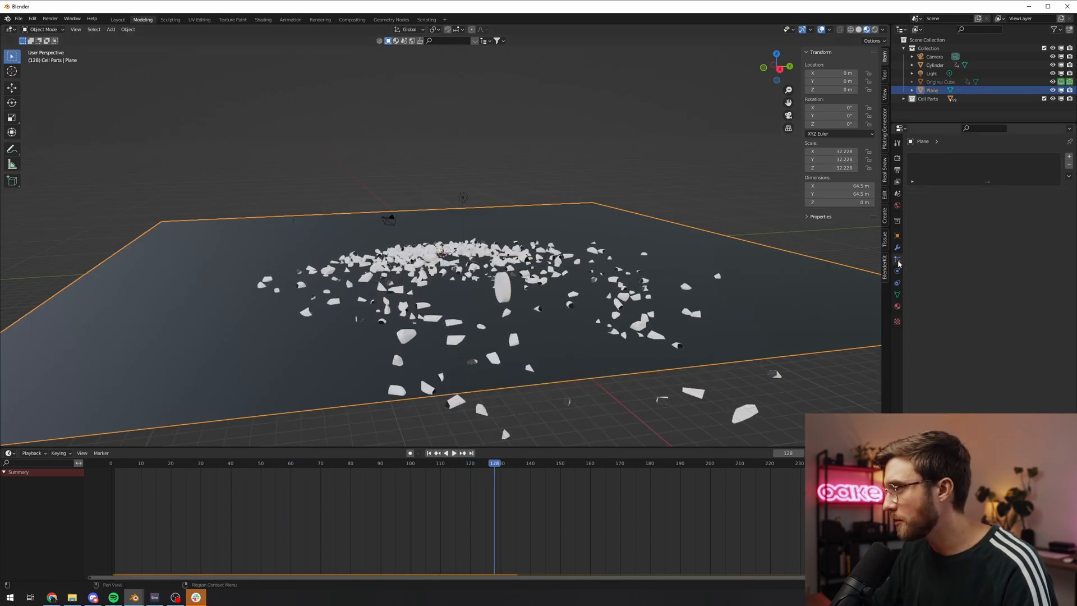
{"action": "left_click", "coordinate": [897, 259]}
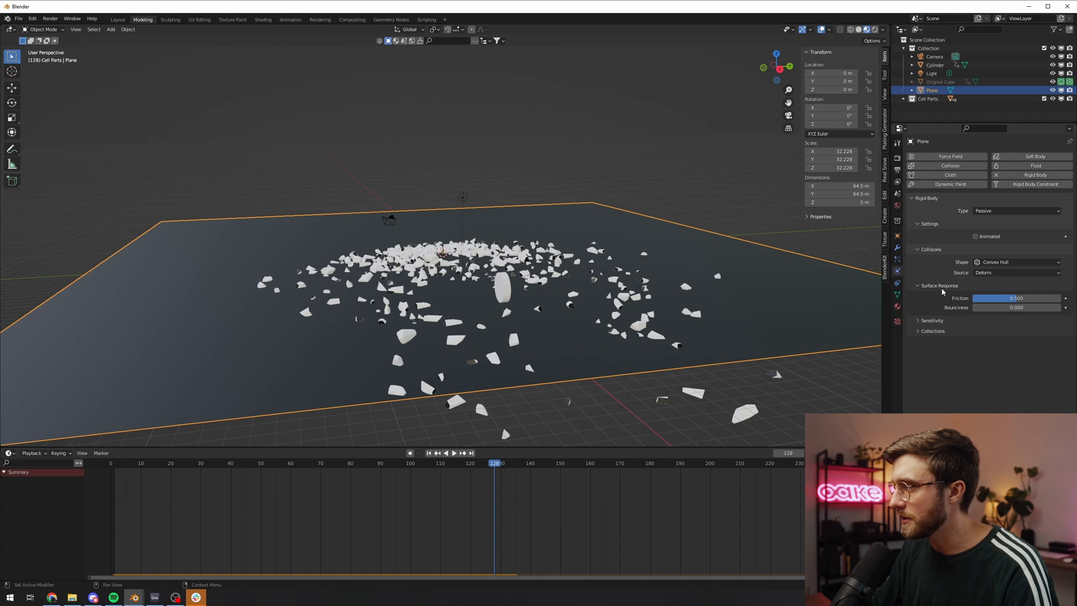